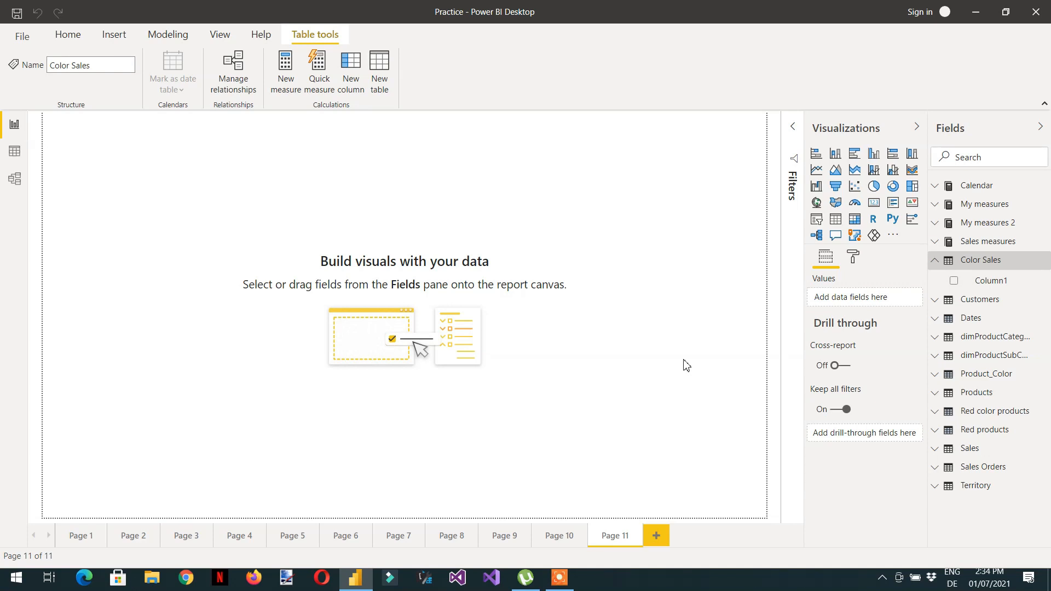
pyautogui.moveTo(924, 313)
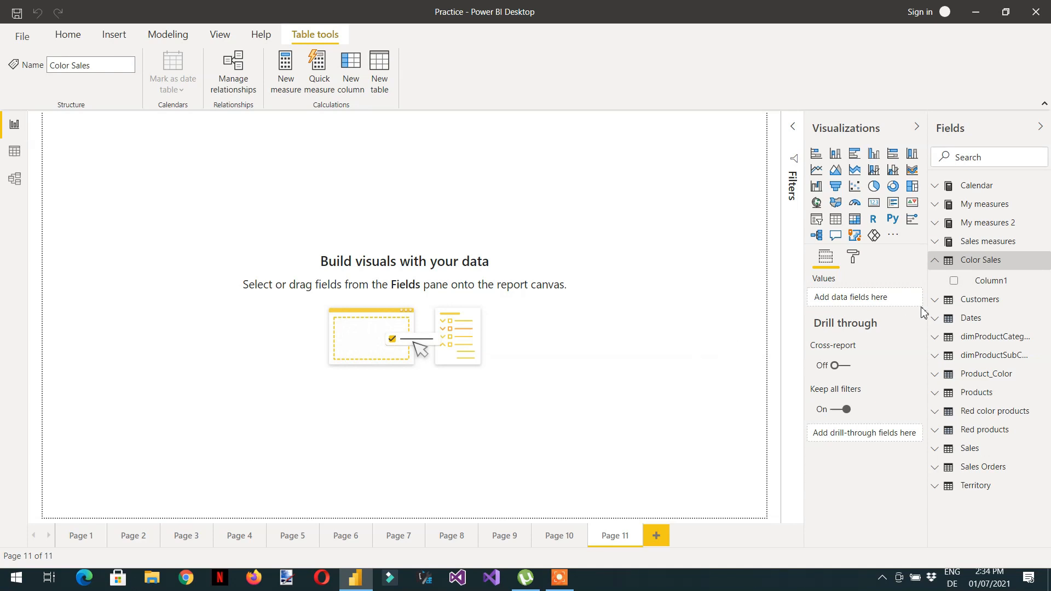
pyautogui.moveTo(991, 267)
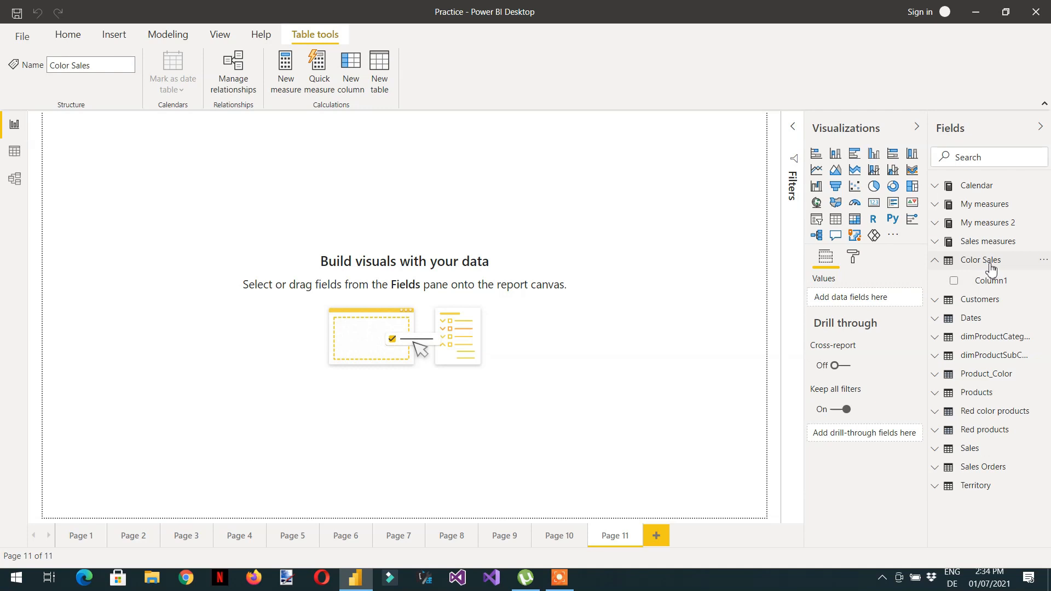
pyautogui.moveTo(979, 260)
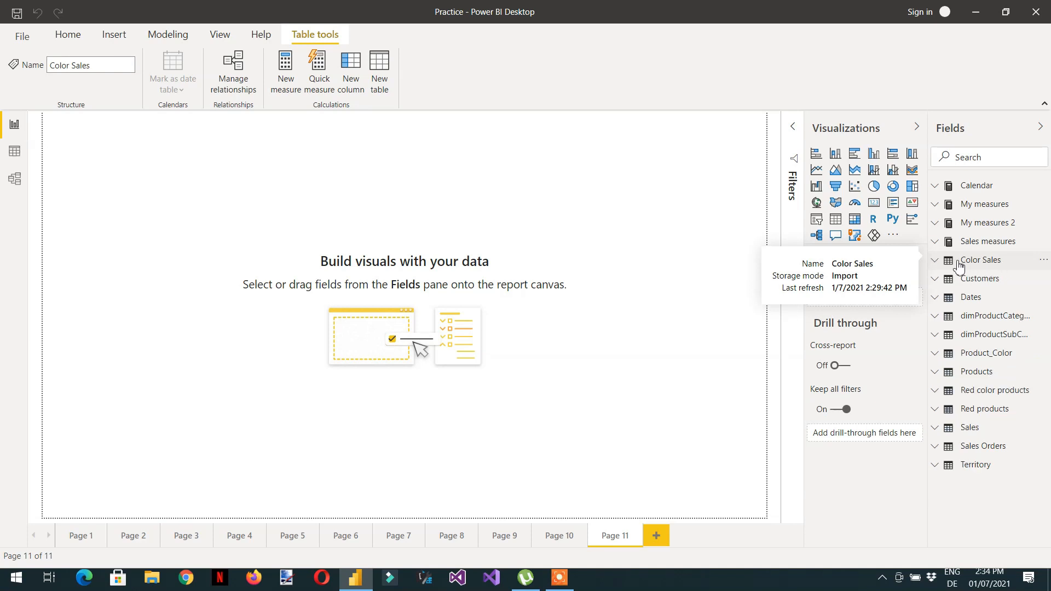
# Step: In Color Sales, create measure Red Sales = CALCULATE([Total Sales], Products[Color] = "Red")
pyautogui.click(935, 260)
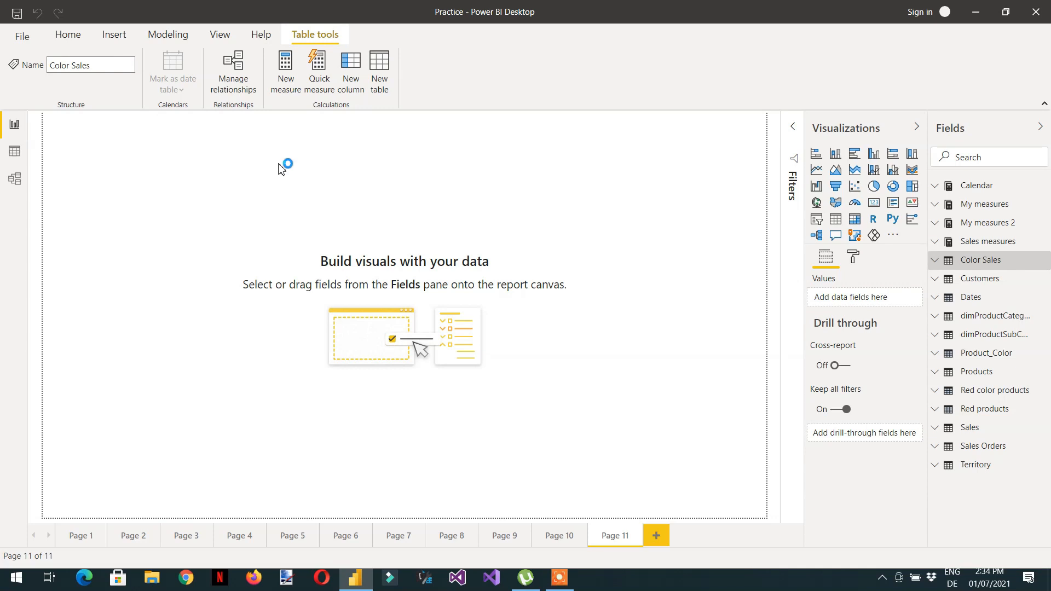
pyautogui.click(284, 70)
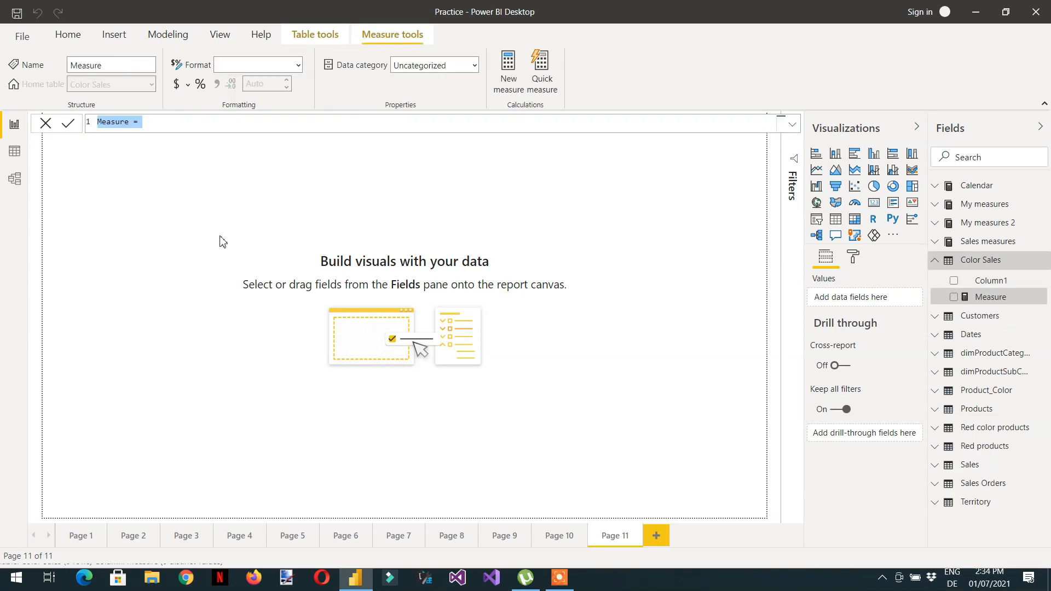
pyautogui.moveTo(161, 262)
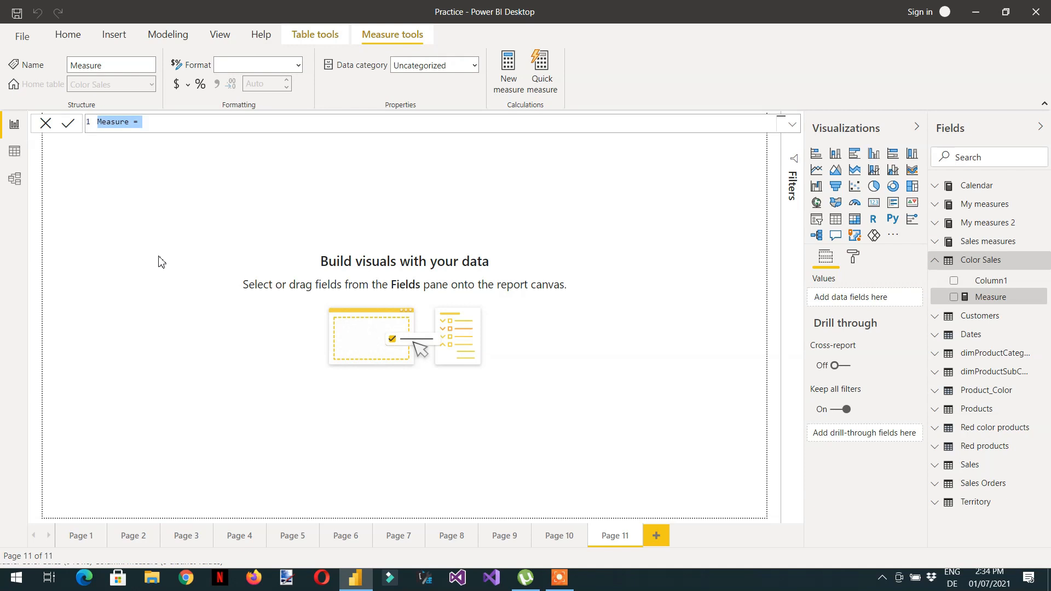
pyautogui.write('Red Sales')
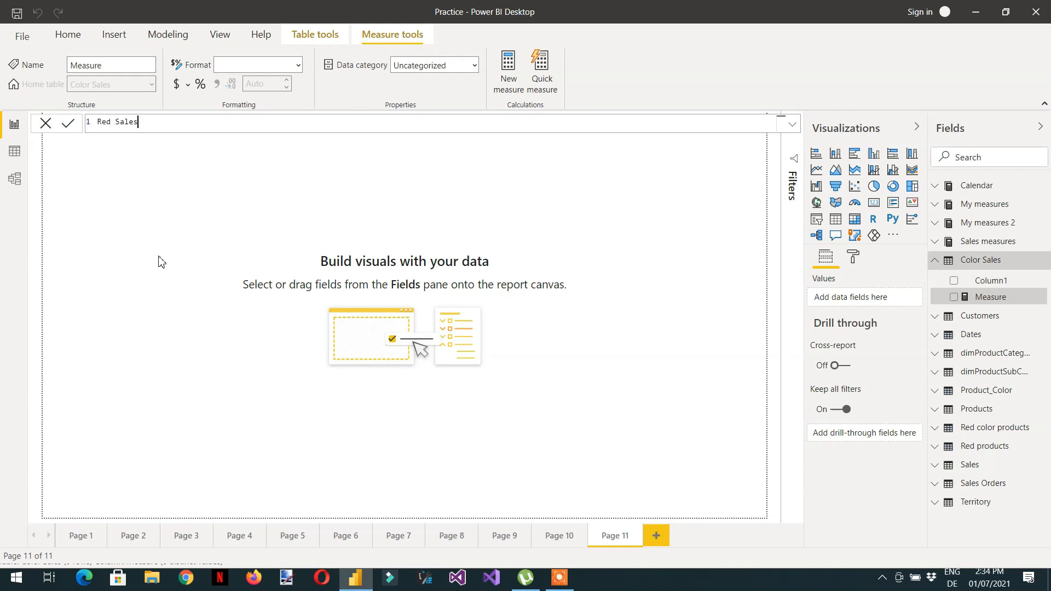
pyautogui.write('= cal')
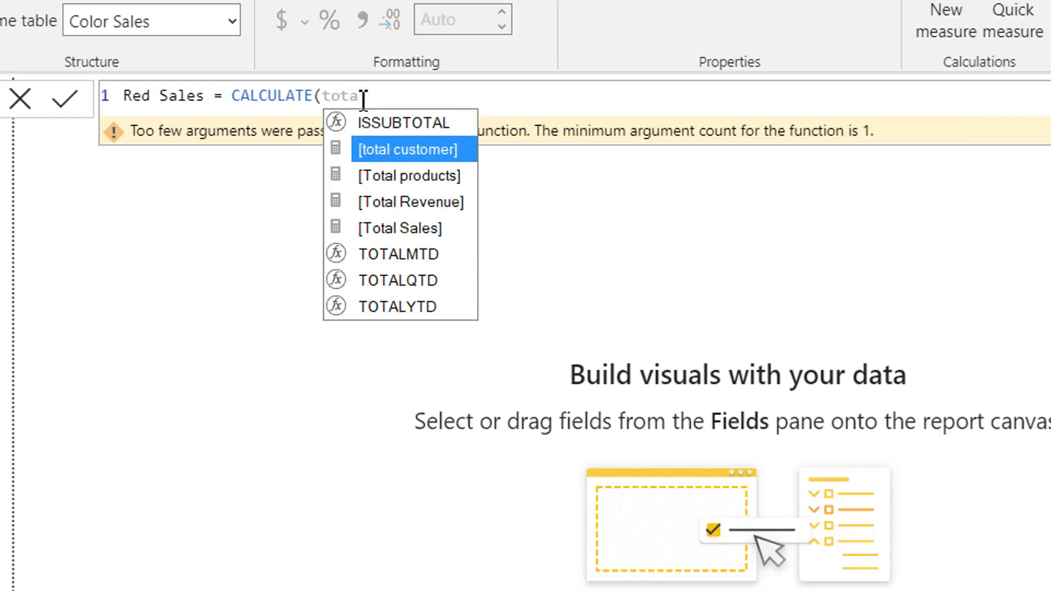
pyautogui.press('Down')
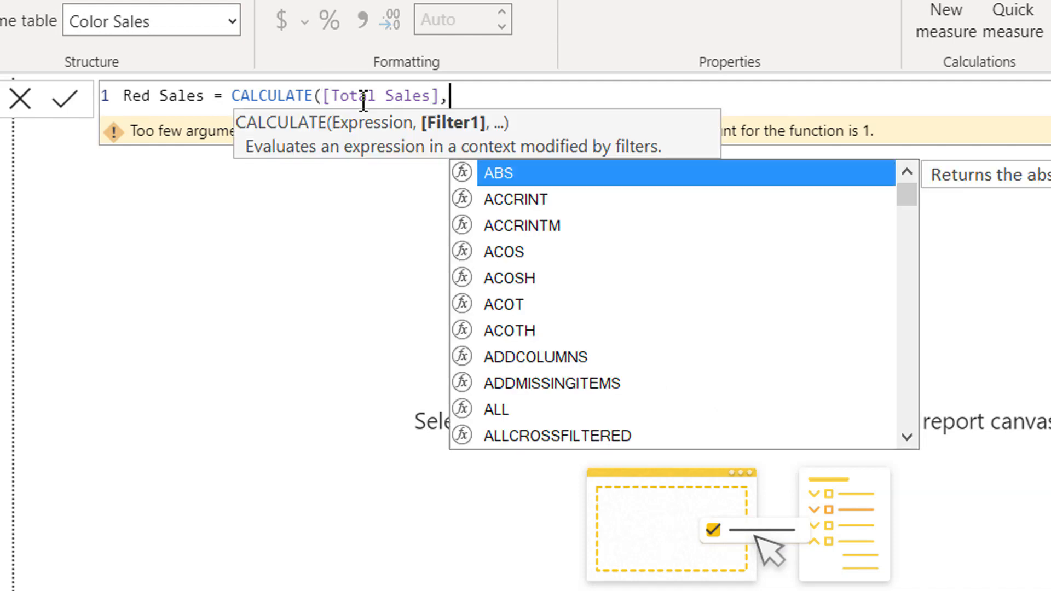
pyautogui.write('colo')
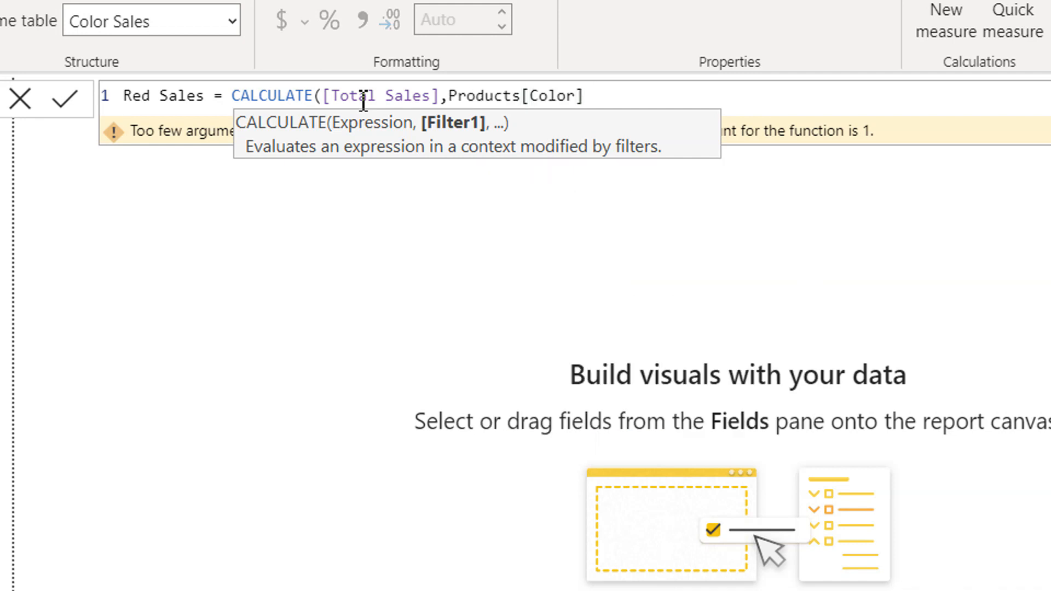
pyautogui.write('="Red")')
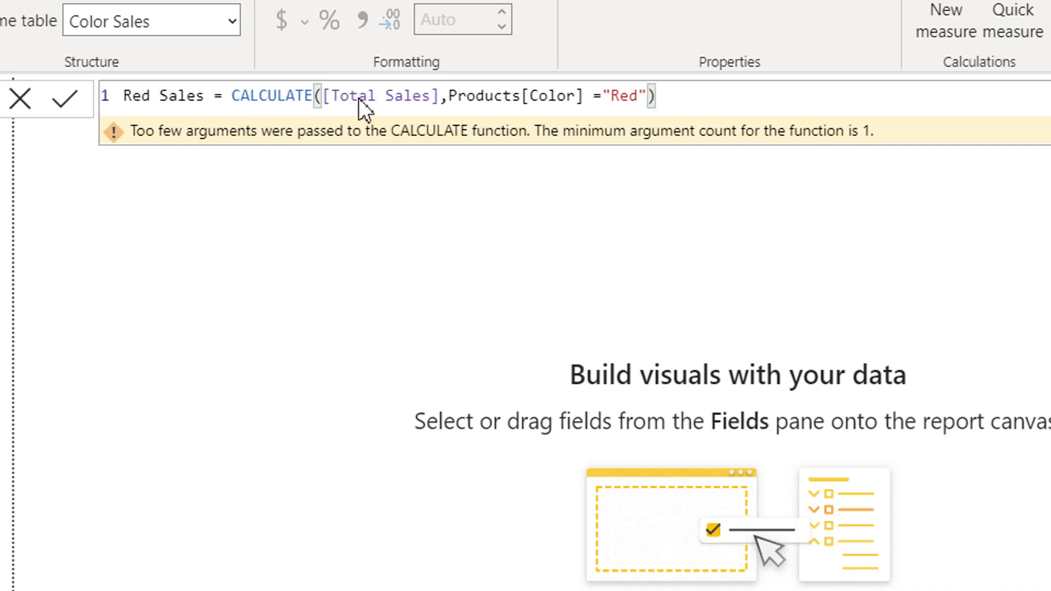
pyautogui.click(466, 96)
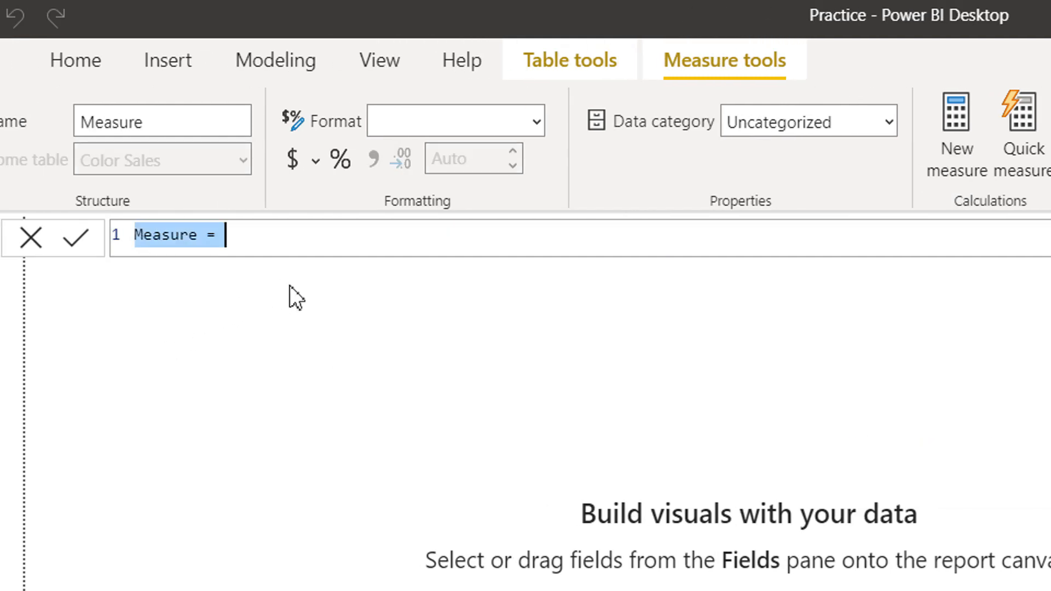
# Step: Create Blue Sales from the Red Sales formula, filtering Products[Color] to "Blue"
pyautogui.write('Red Sales = CALCULATE([Total Sales],Products[Color] ="Red")')
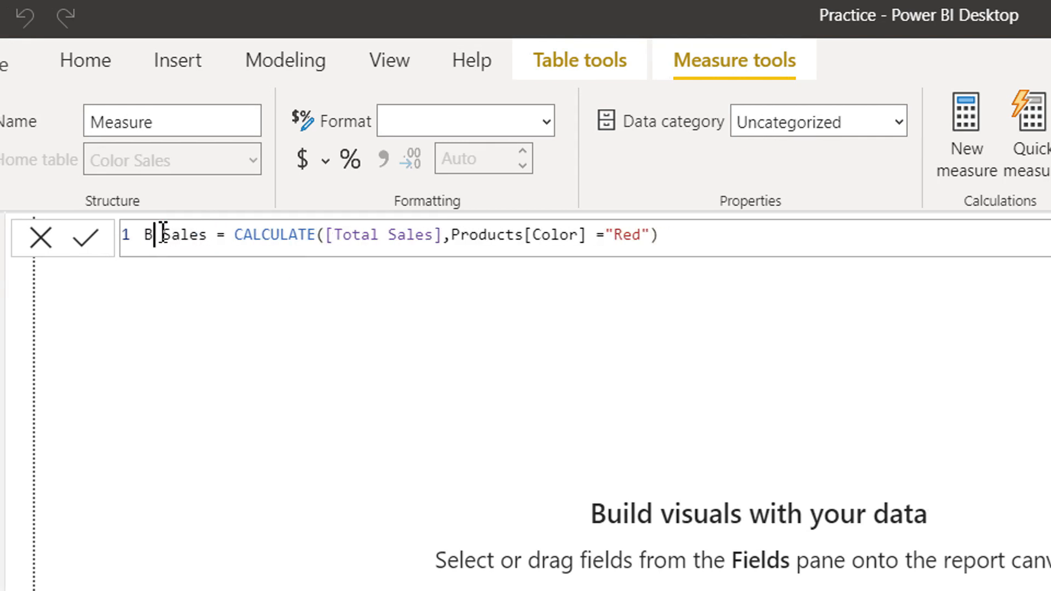
pyautogui.write('lue')
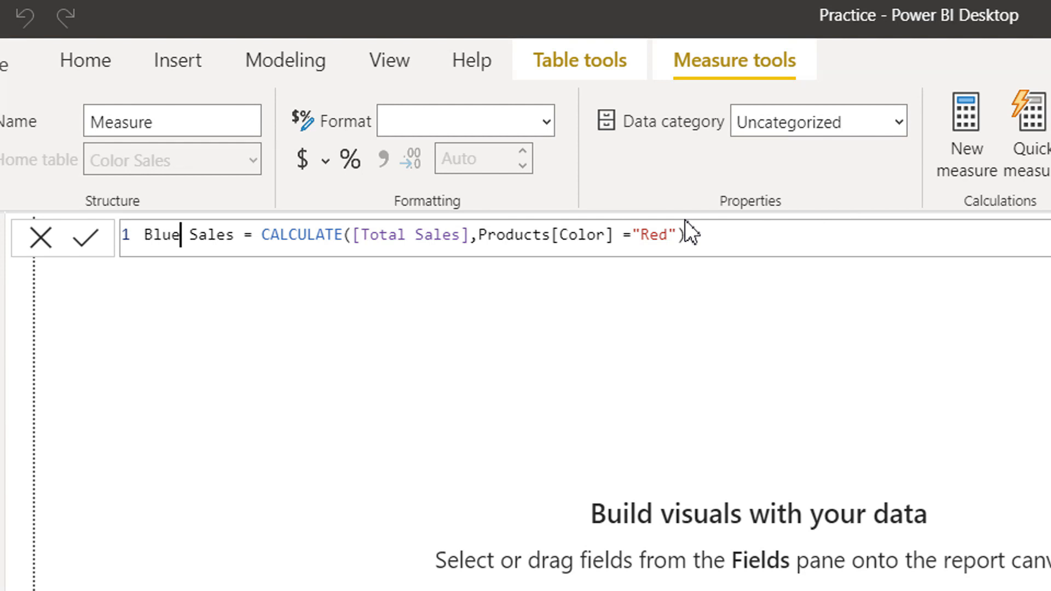
pyautogui.press('BackSpace')
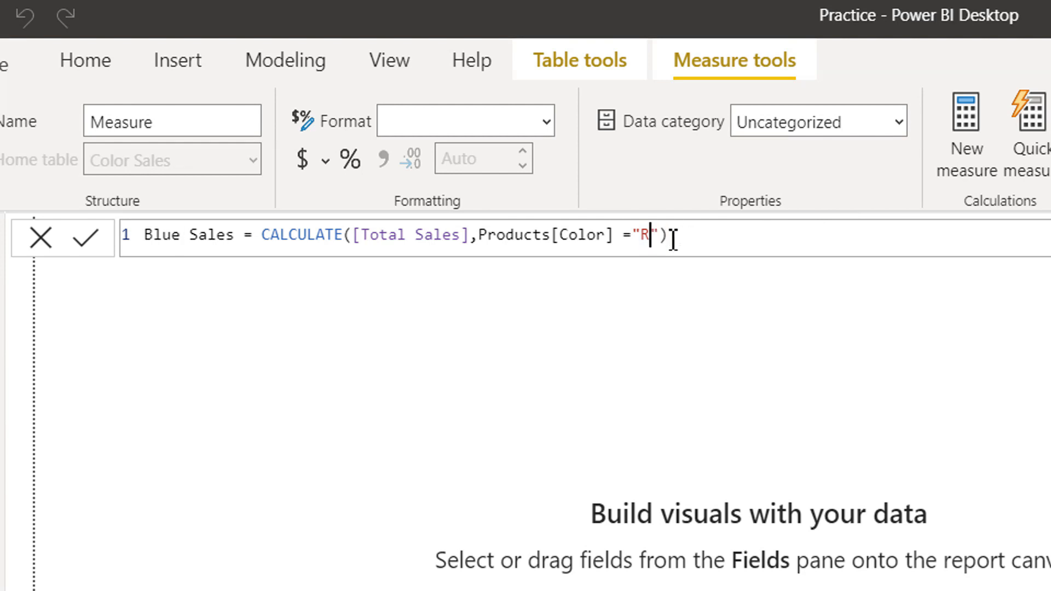
pyautogui.write('Blue')
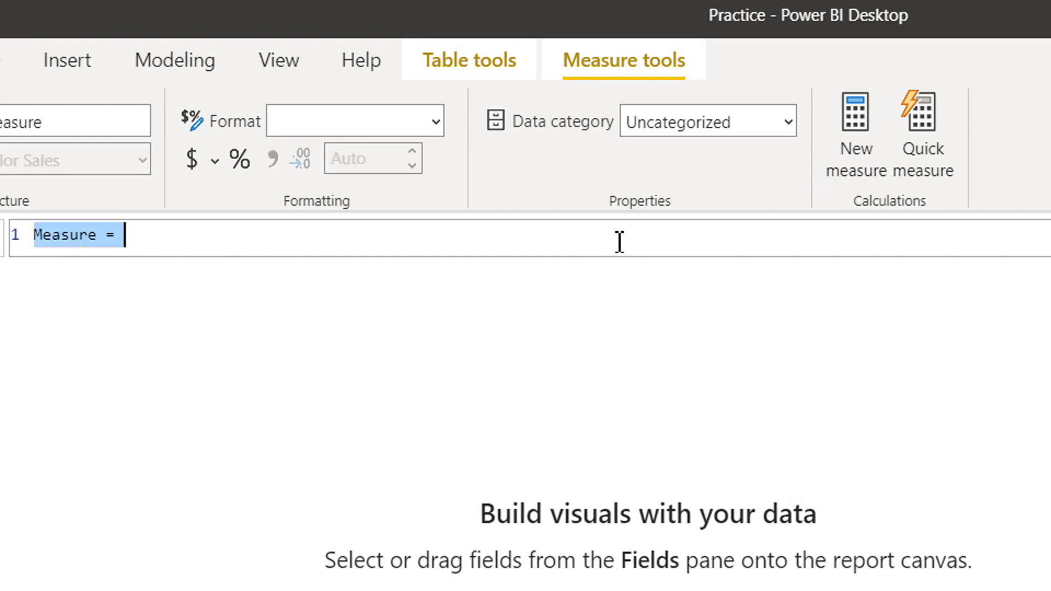
# Step: Create Black Sales from the Red Sales formula, filtering Products[Color] to "Black"
pyautogui.write('Red Sales = CALCULATE([Total Sales],Products[Color] ="Red")')
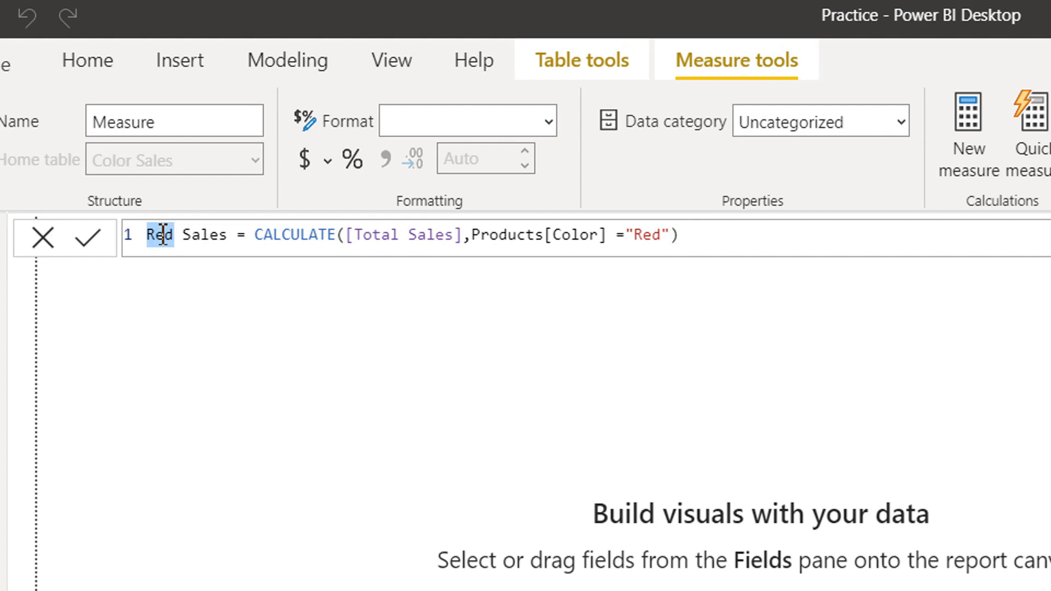
pyautogui.write('Black')
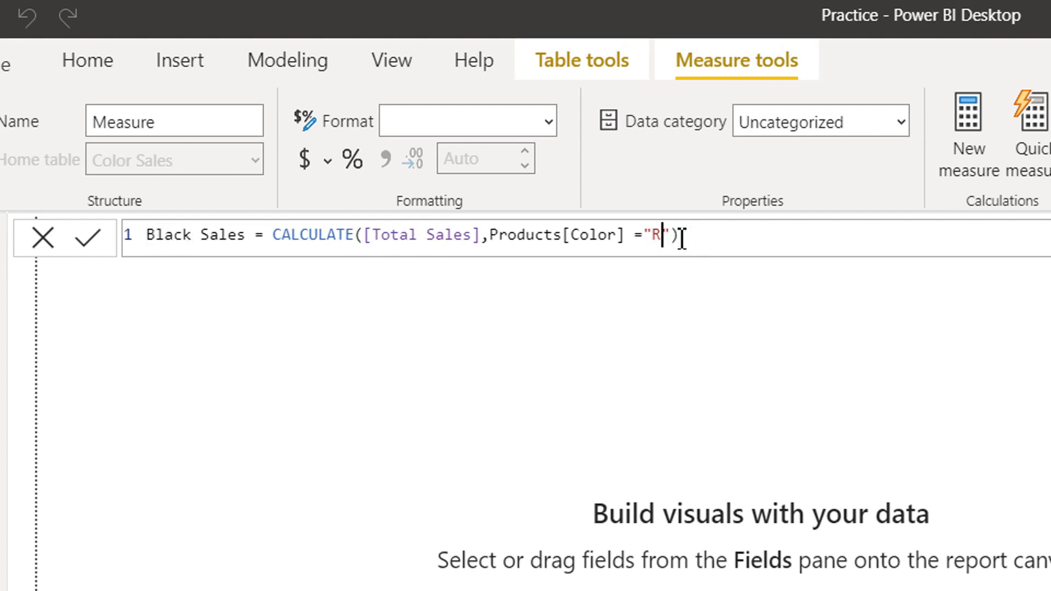
pyautogui.write('lack')
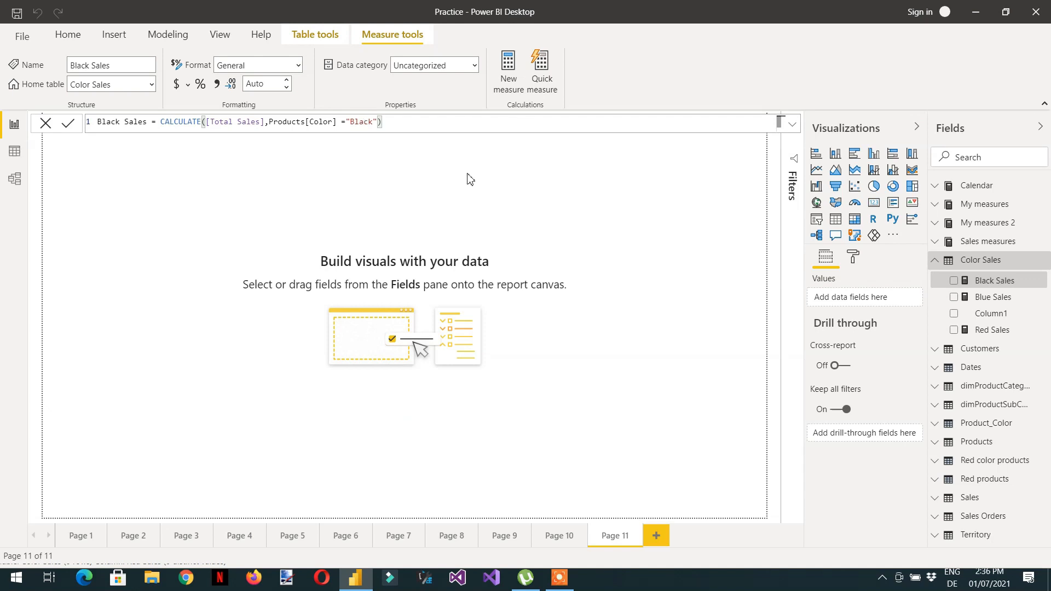
pyautogui.moveTo(836, 236)
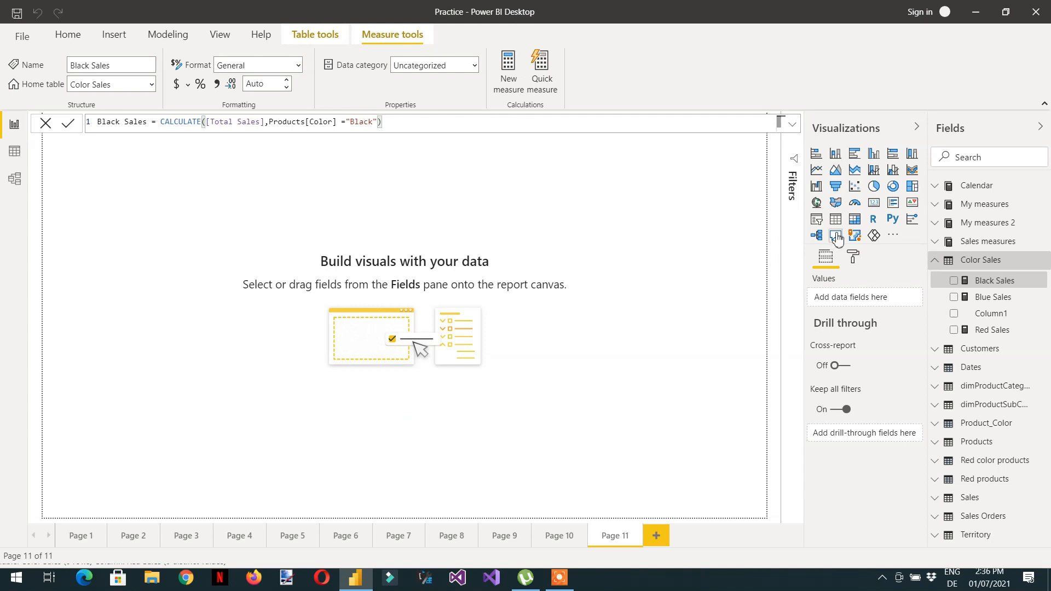
pyautogui.moveTo(835, 219)
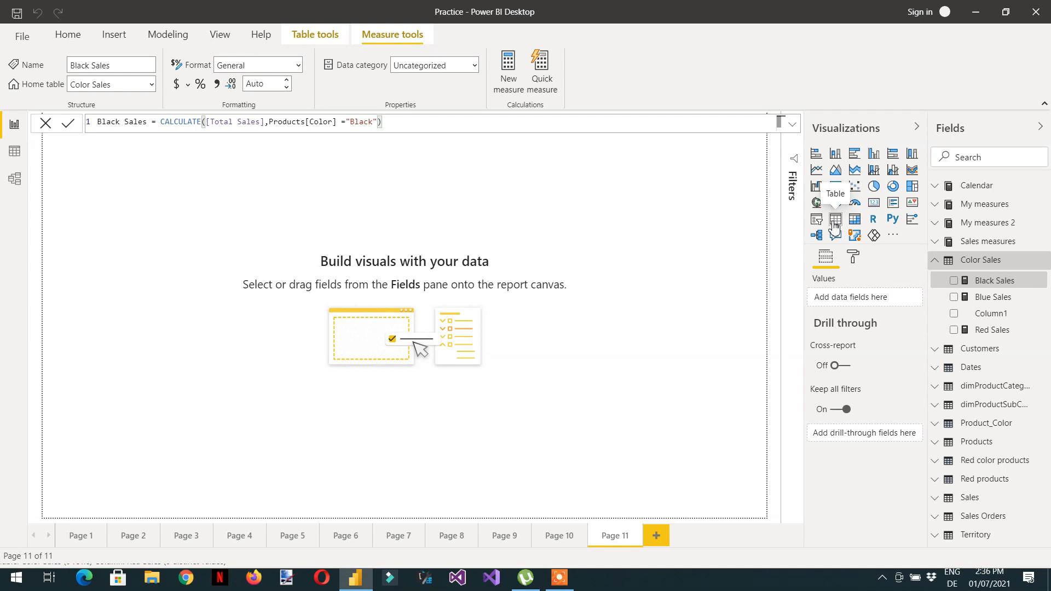
# Step: Add a table visual with the Black Sales, Blue Sales and Red Sales measures
pyautogui.click(835, 219)
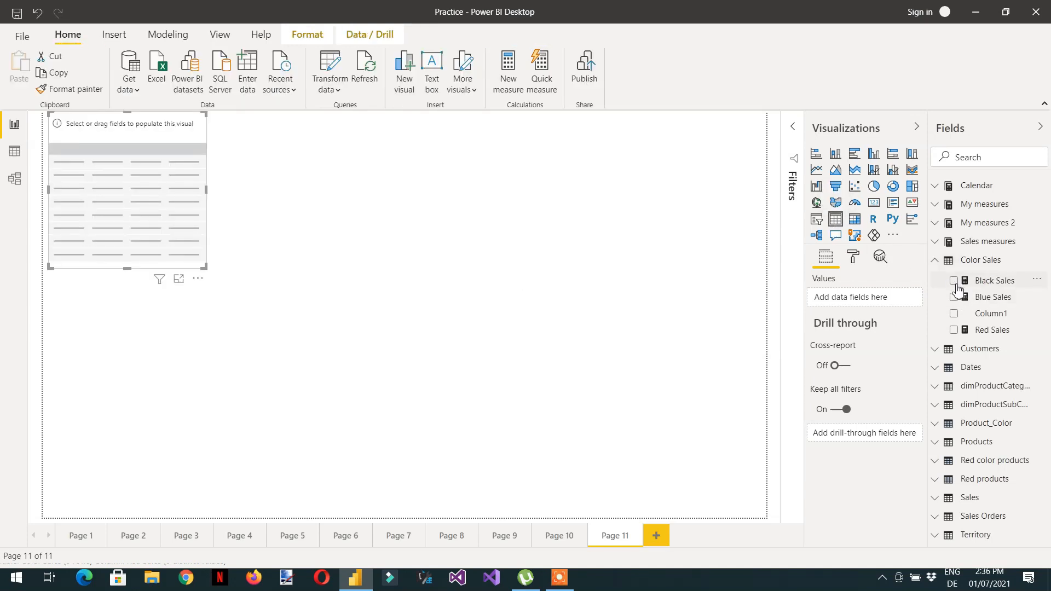
pyautogui.click(955, 280)
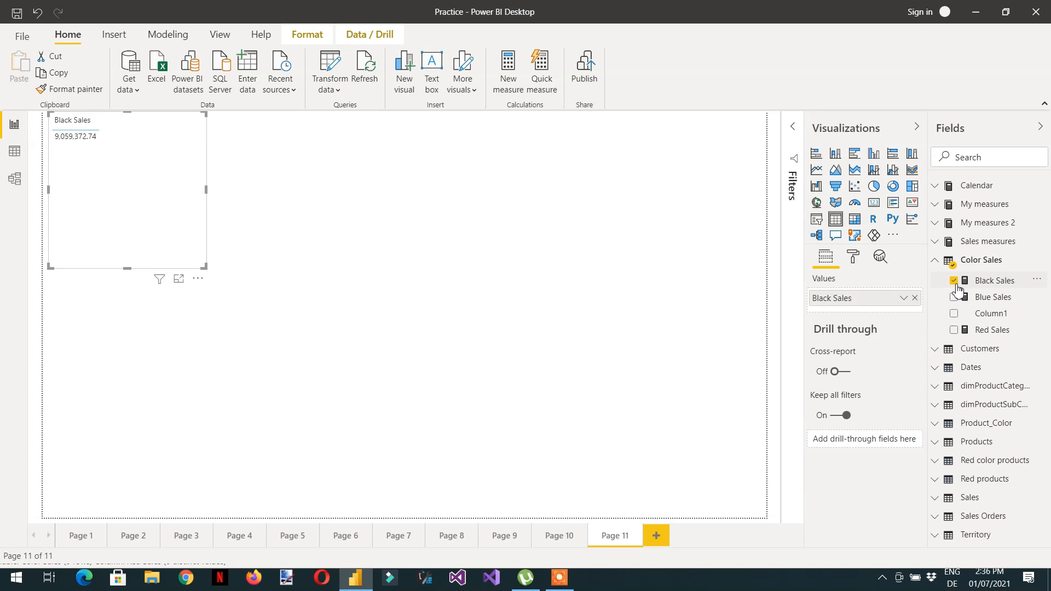
pyautogui.click(994, 296)
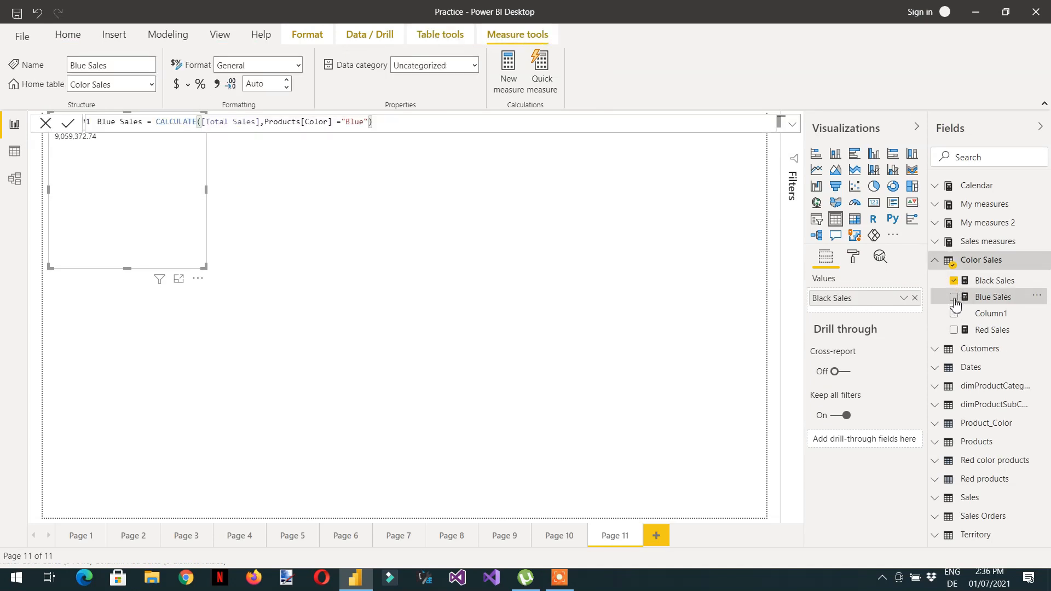
pyautogui.click(955, 296)
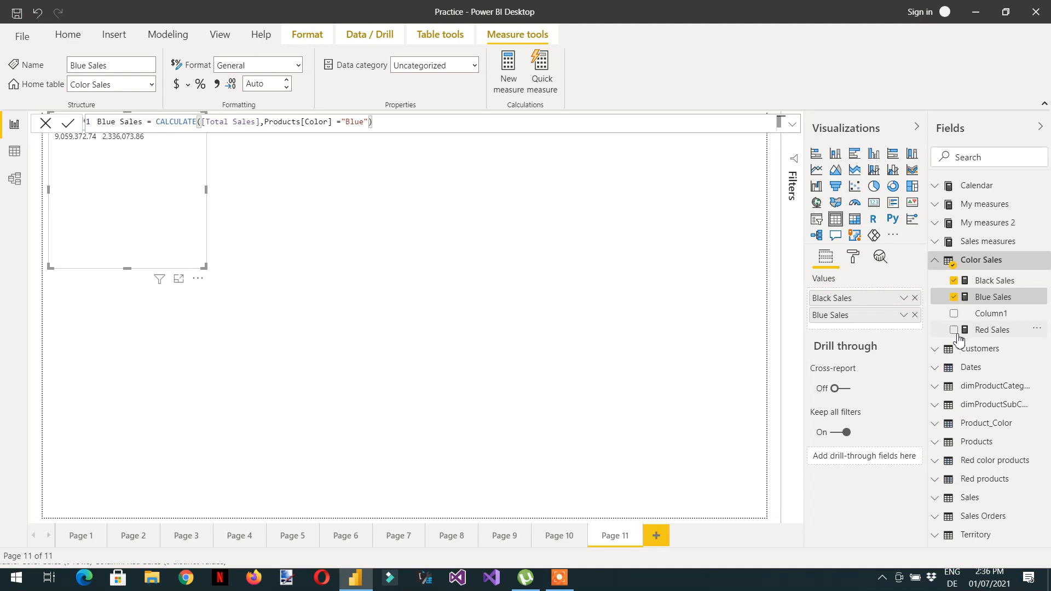
pyautogui.click(952, 329)
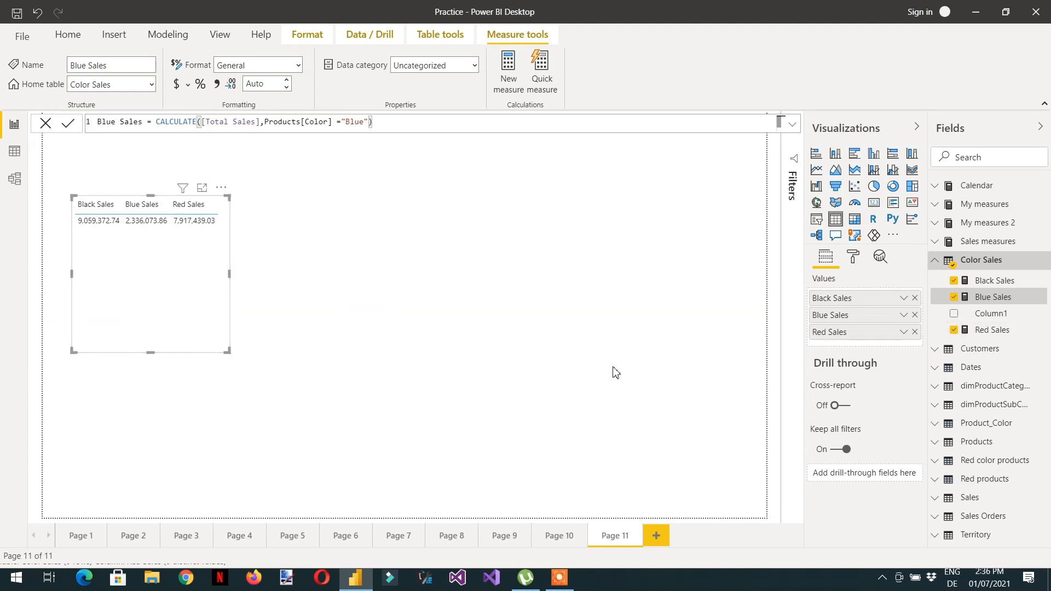
pyautogui.moveTo(238, 359)
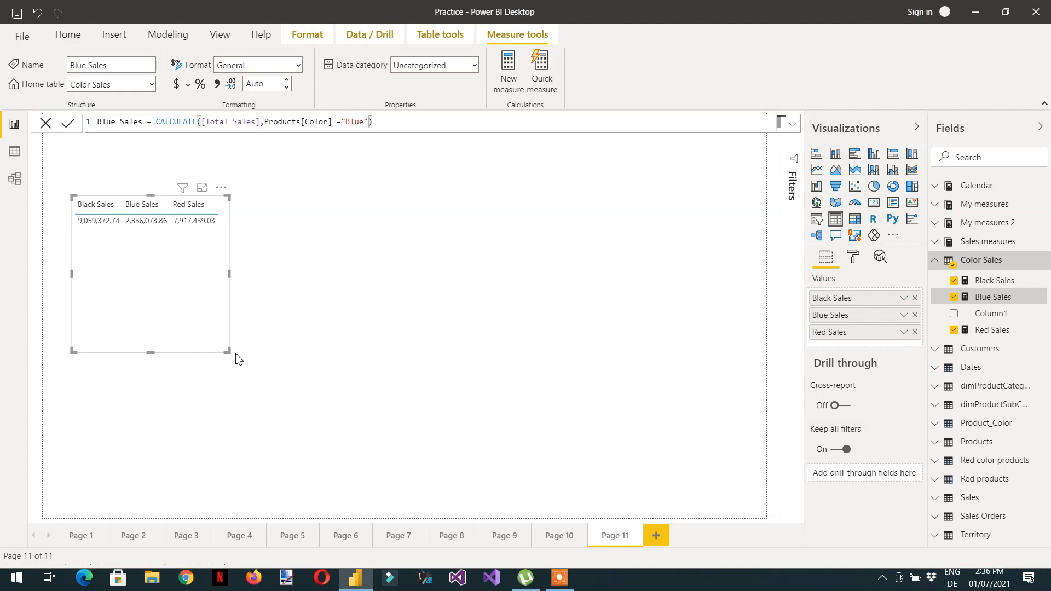
pyautogui.moveTo(496, 505)
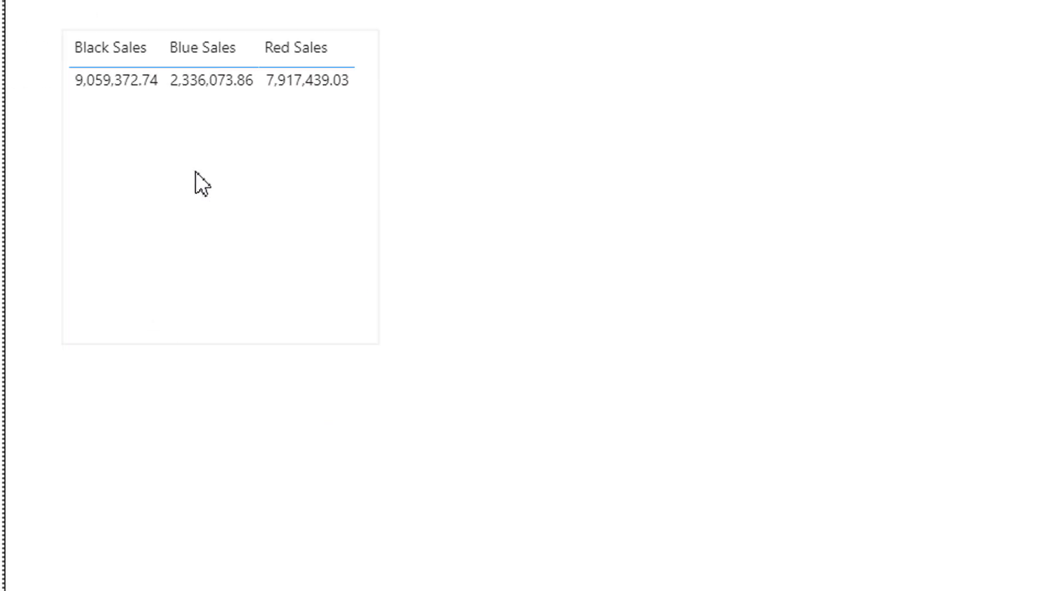
pyautogui.moveTo(341, 101)
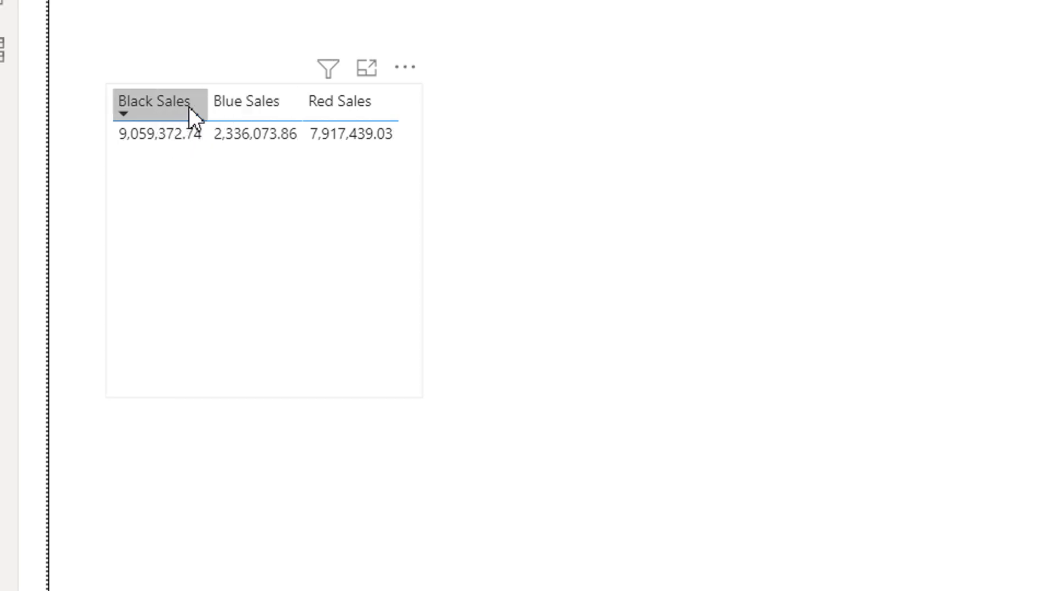
pyautogui.moveTo(188, 113)
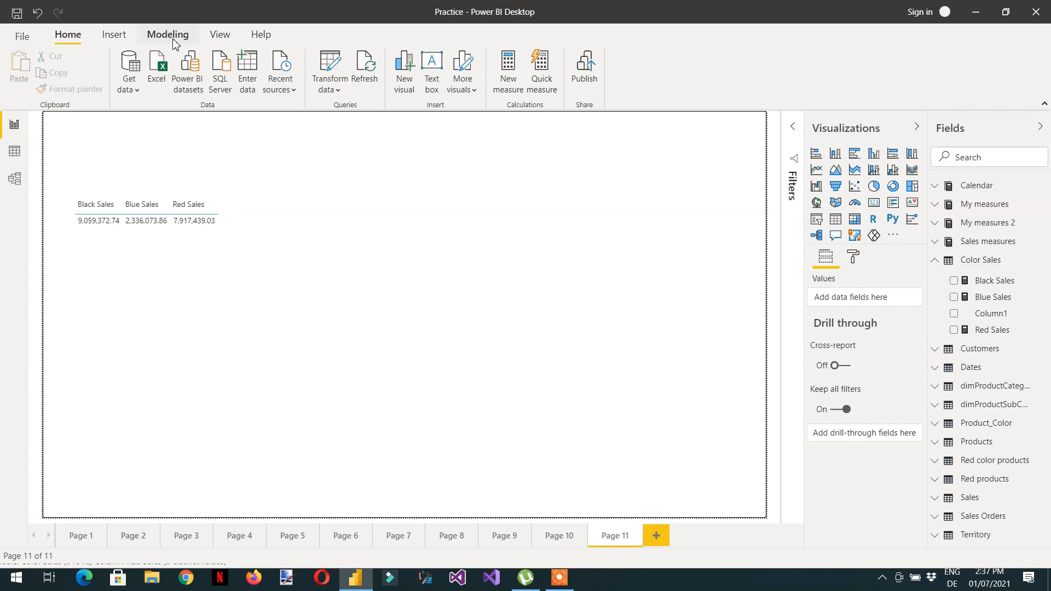
# Step: From the Modeling commands, switch to Data view and start a new calculated table
pyautogui.click(167, 34)
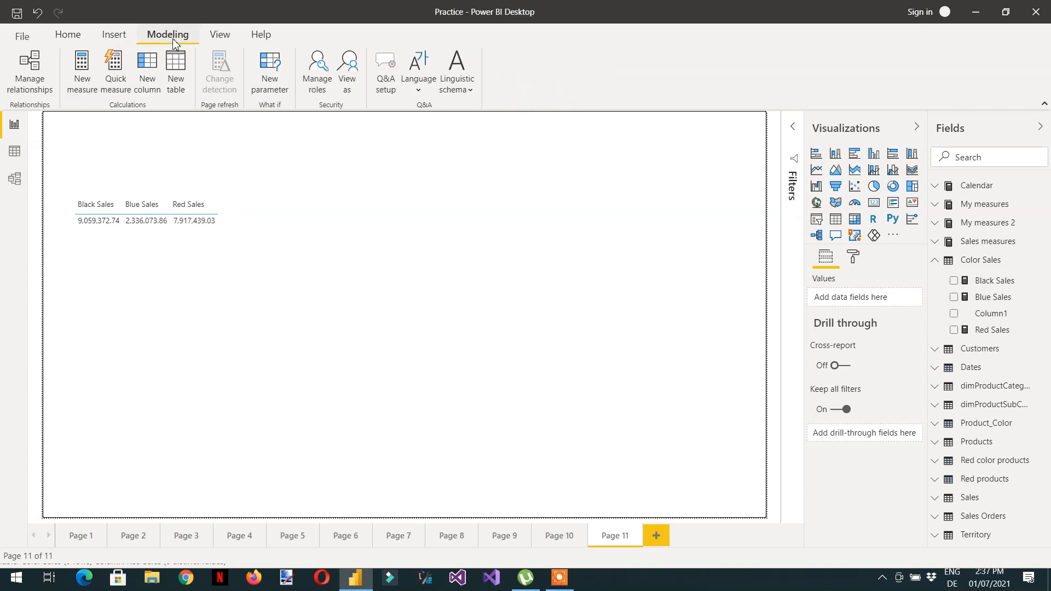
pyautogui.click(68, 34)
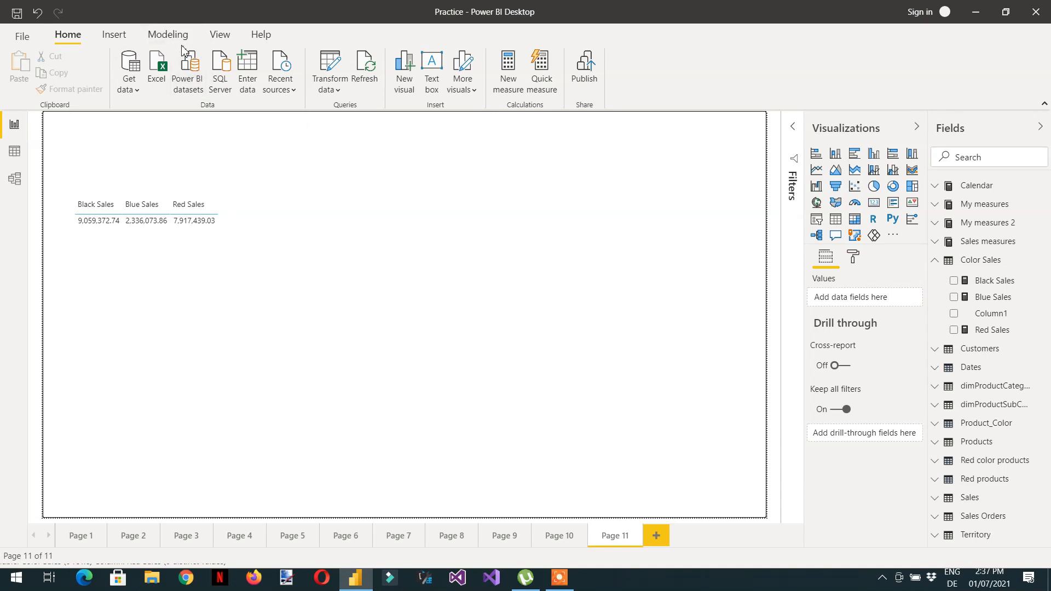
pyautogui.click(167, 34)
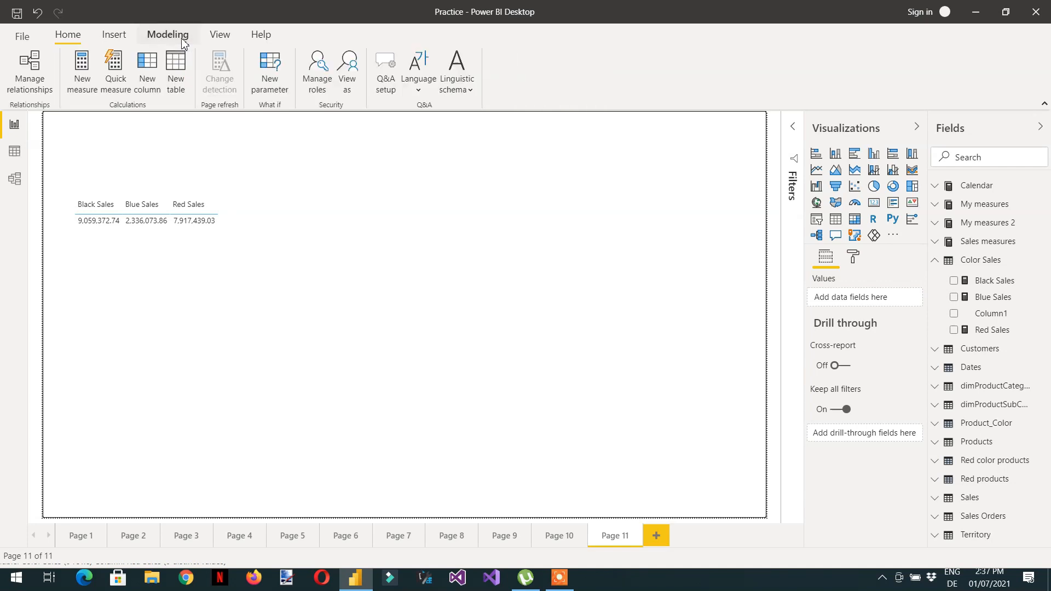
pyautogui.click(167, 34)
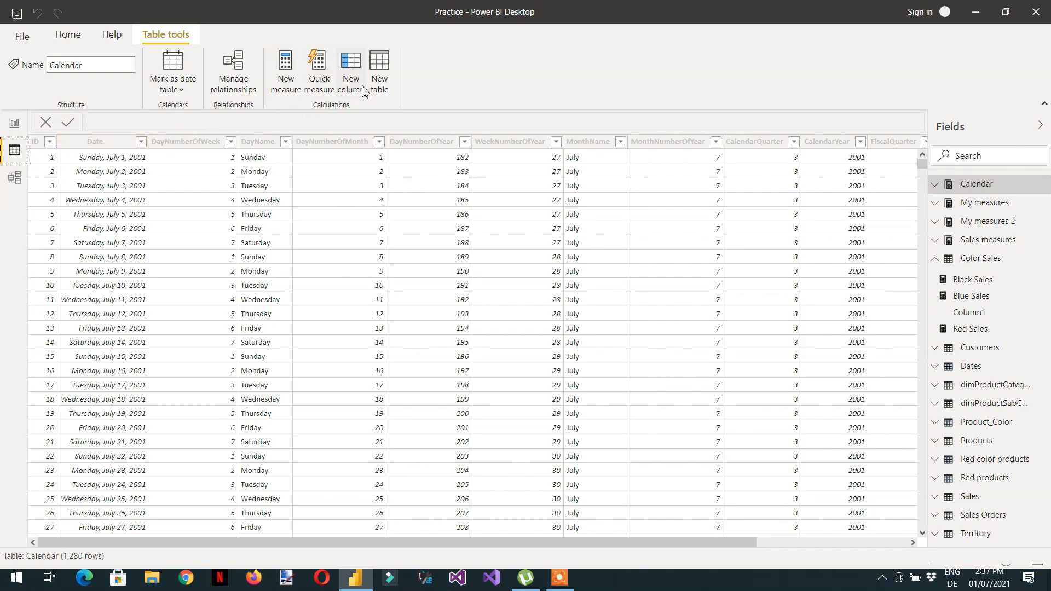
pyautogui.click(349, 71)
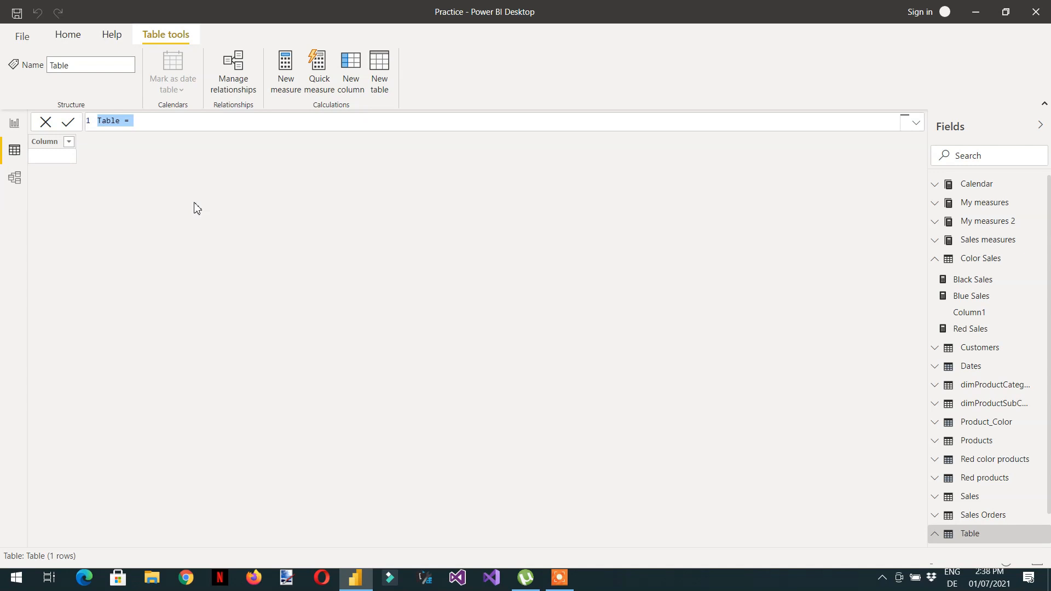
# Step: Define the table Sales Records = ROW("Color","Red","Measure",[Red Sale]) and commit it
pyautogui.write('Sales')
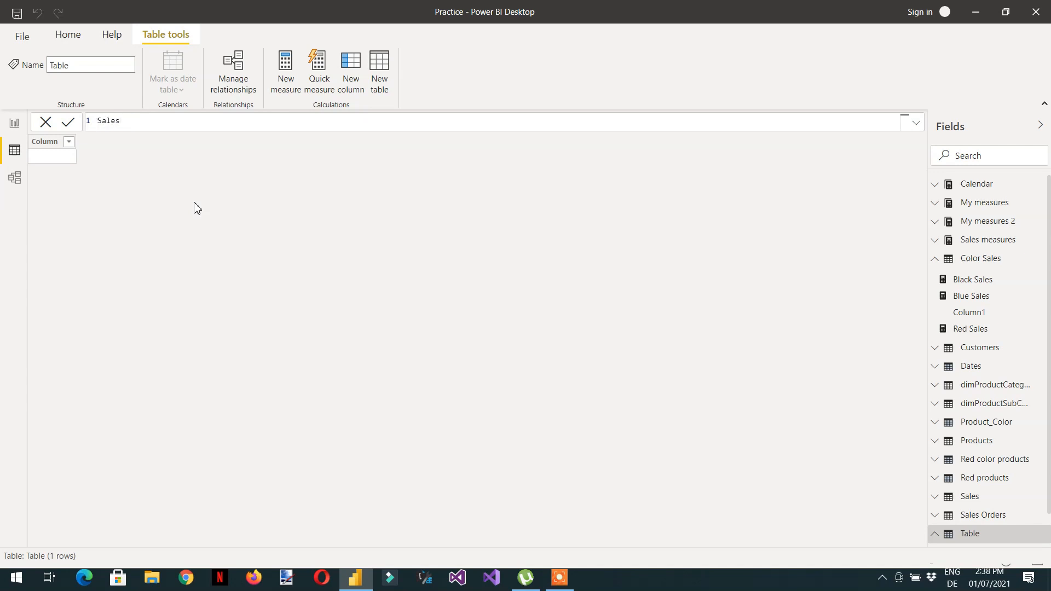
pyautogui.write('Records =')
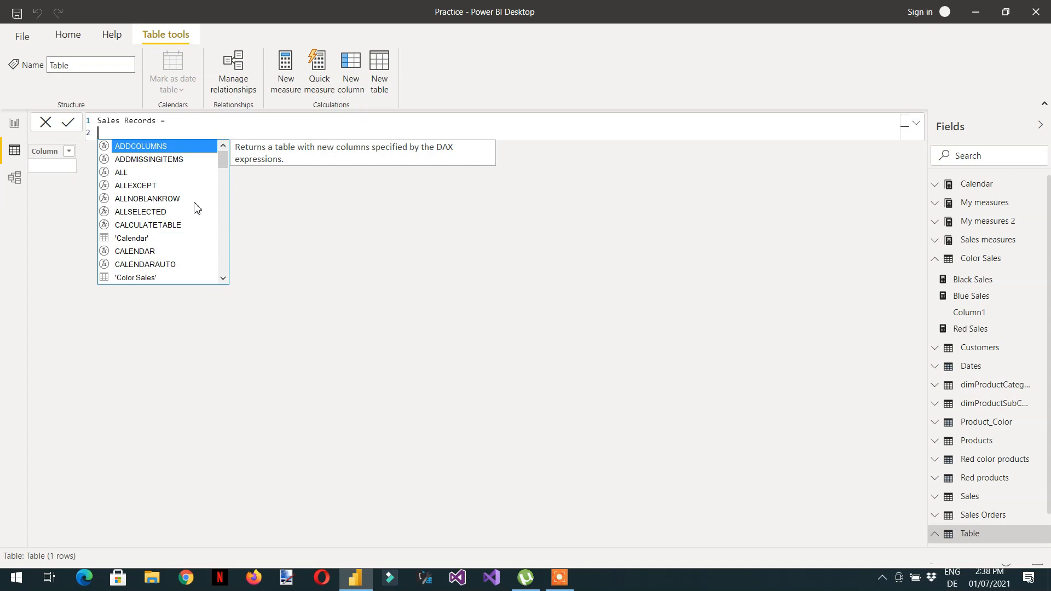
pyautogui.write('ro')
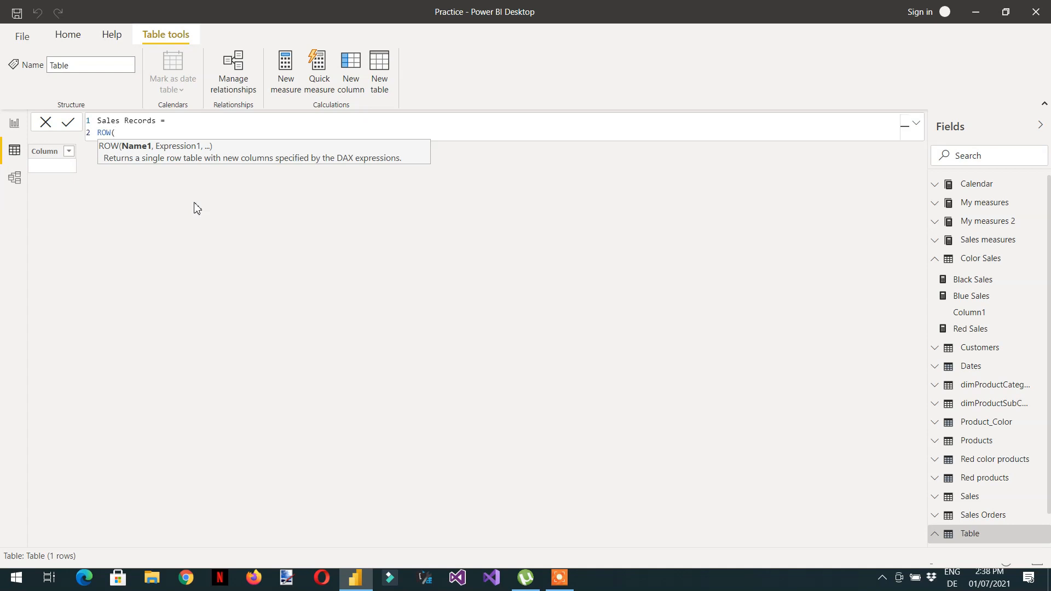
pyautogui.write('""')
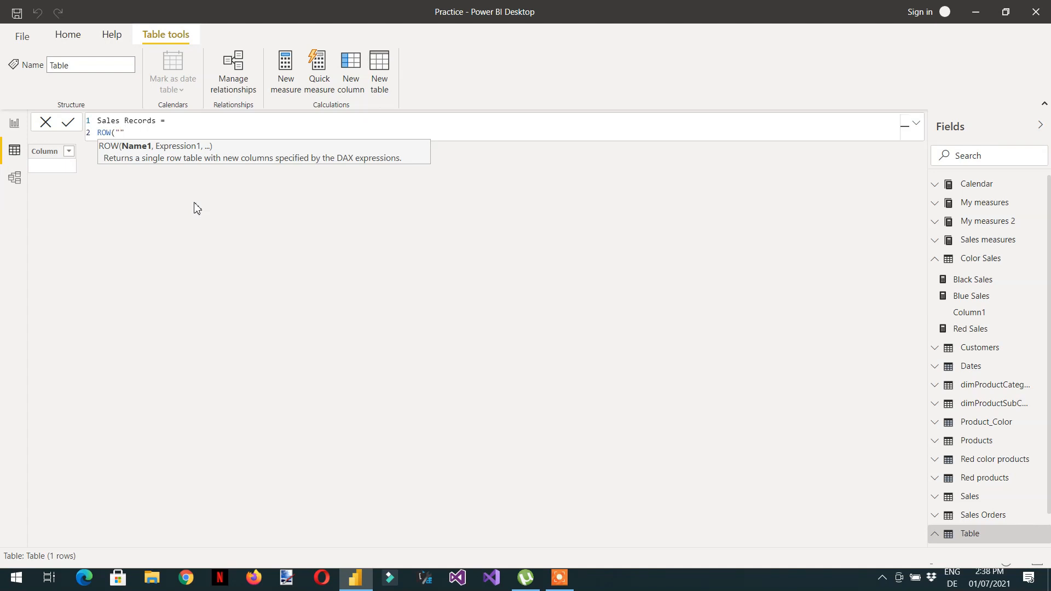
pyautogui.write('C')
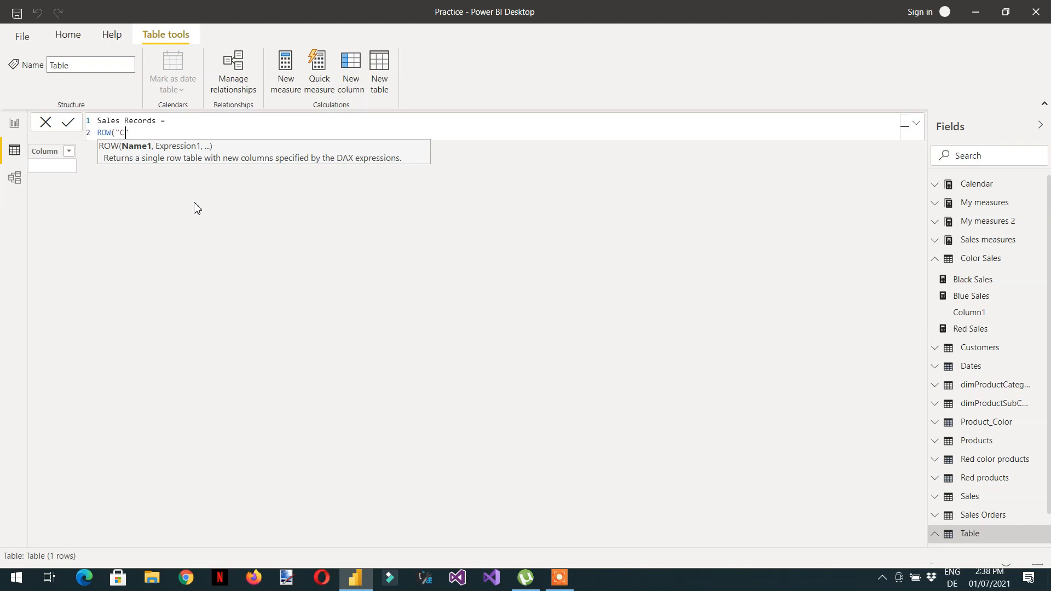
pyautogui.write('olor')
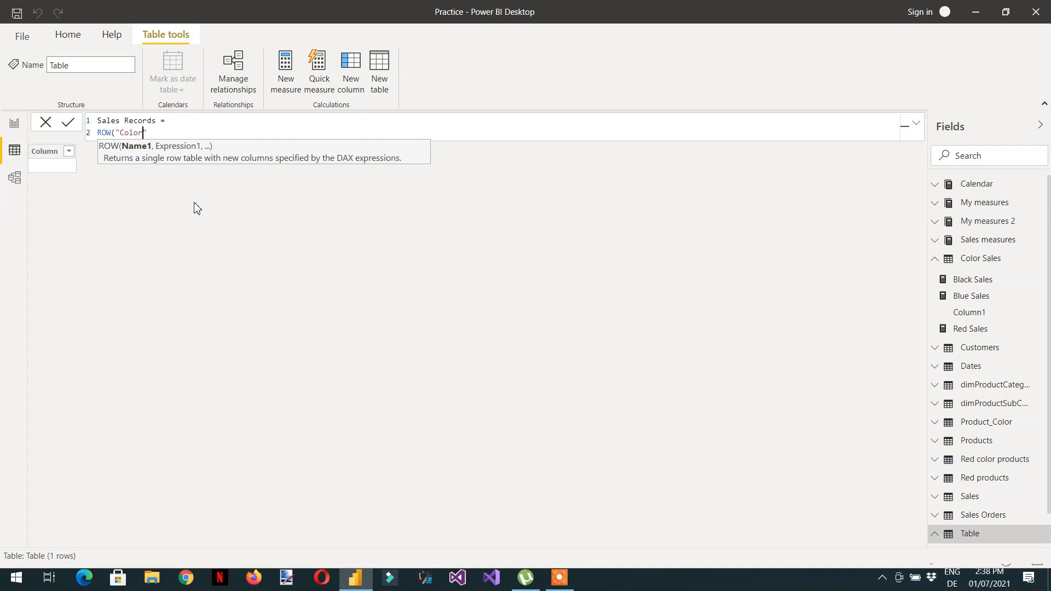
pyautogui.write('",""')
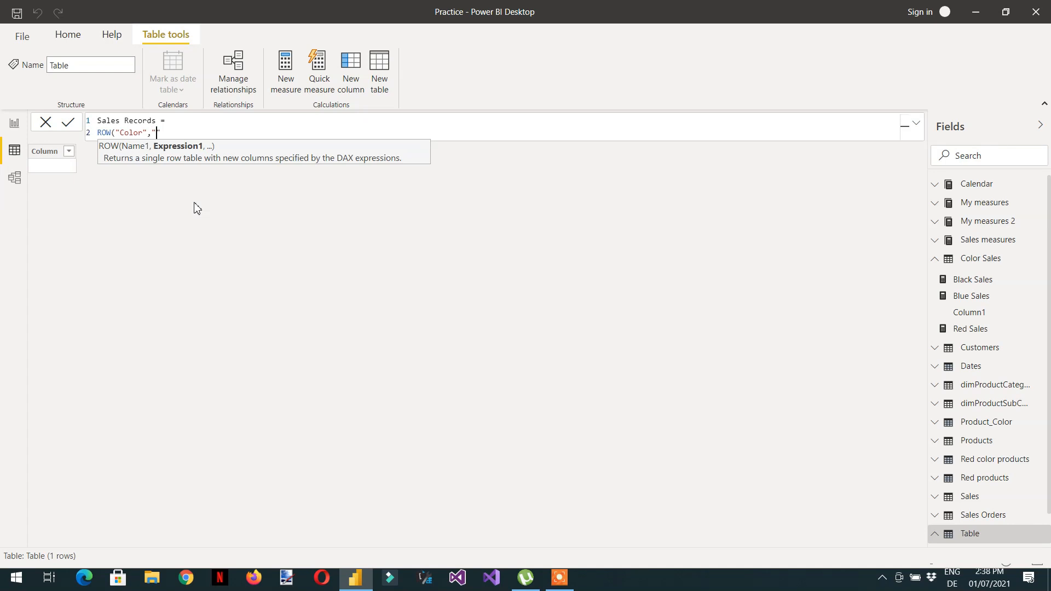
pyautogui.write('Red"')
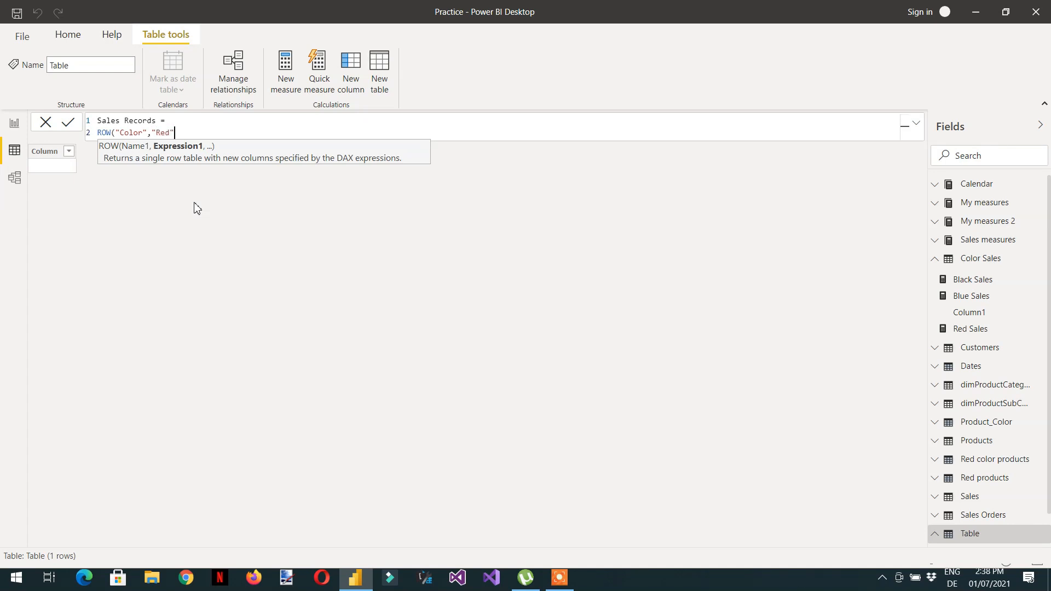
pyautogui.write(',')
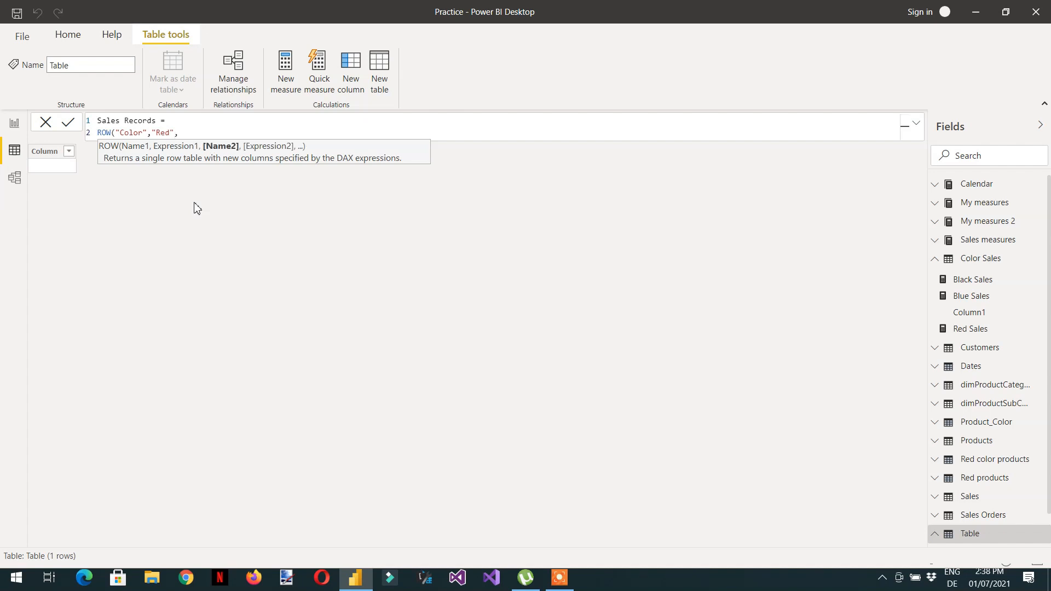
pyautogui.write('""')
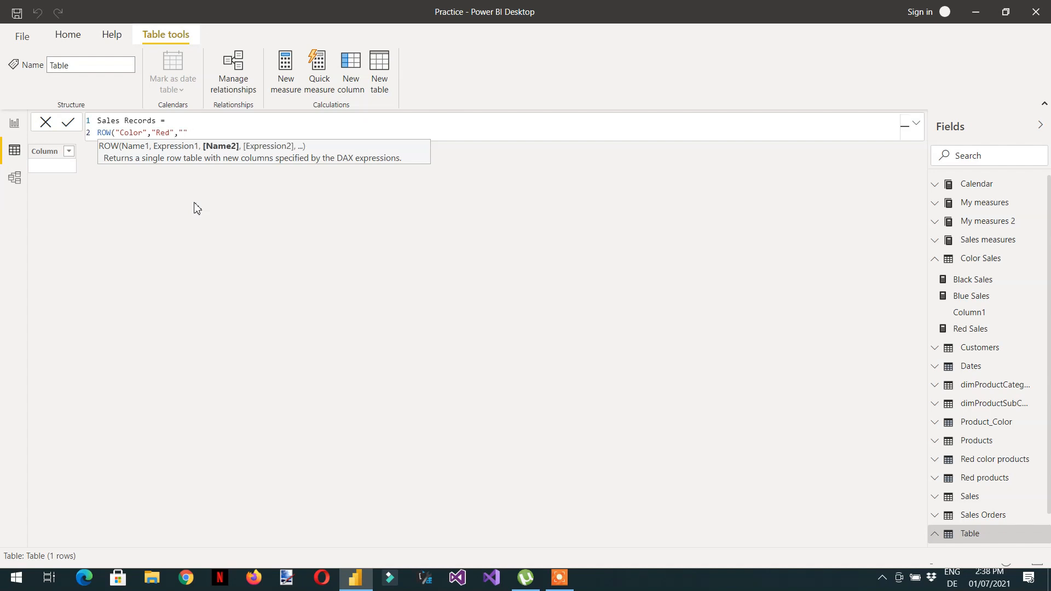
pyautogui.write('M')
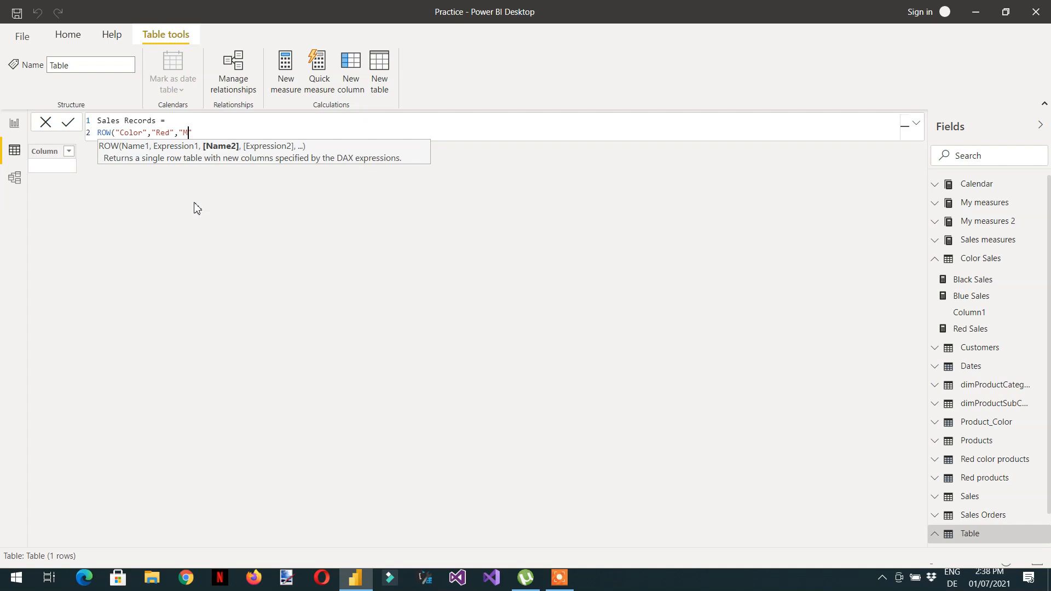
pyautogui.write('easure"')
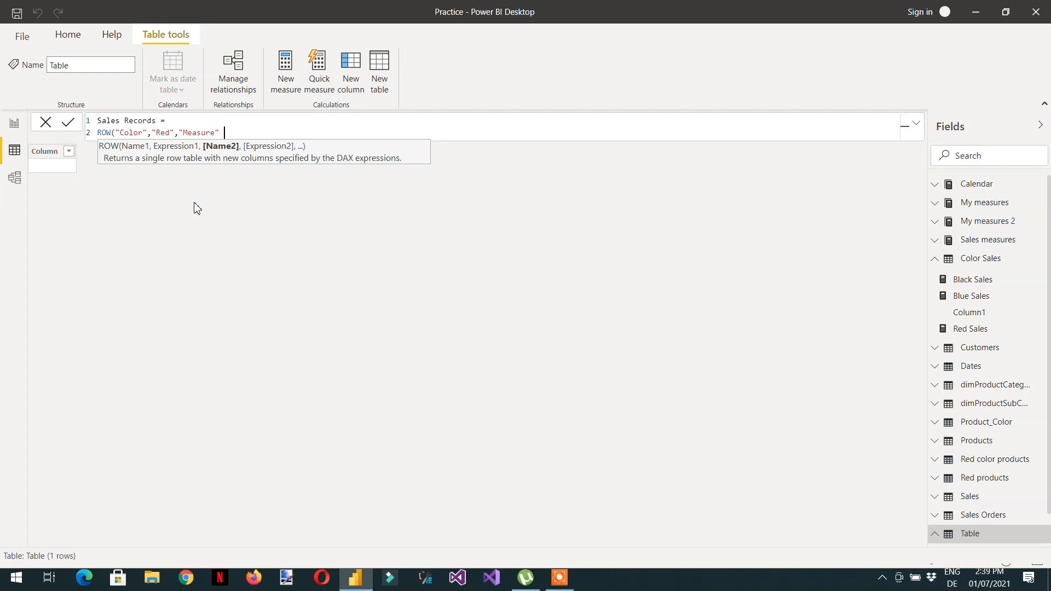
pyautogui.write(',')
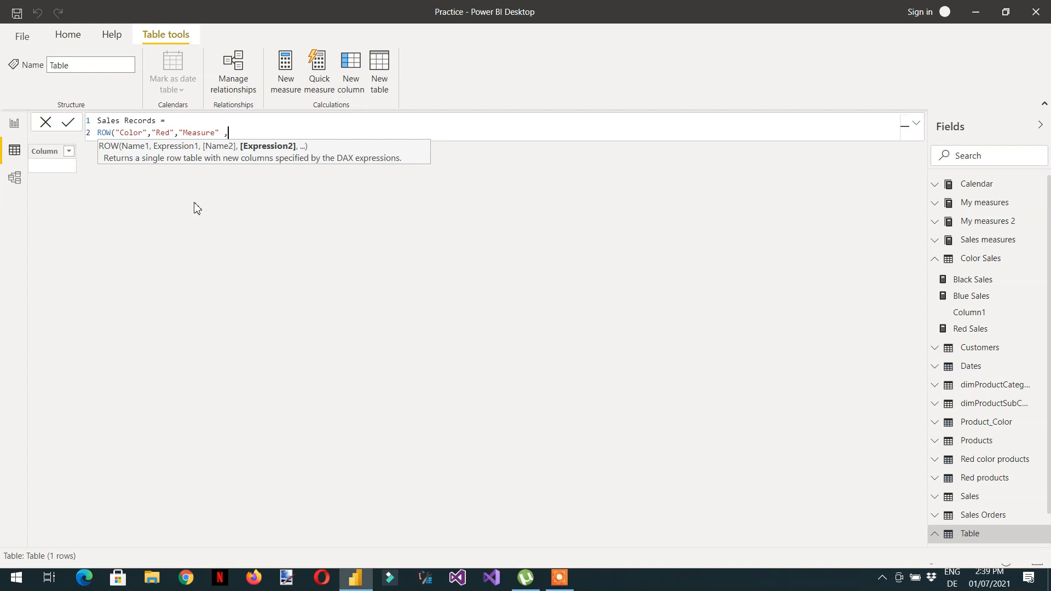
pyautogui.write('red')
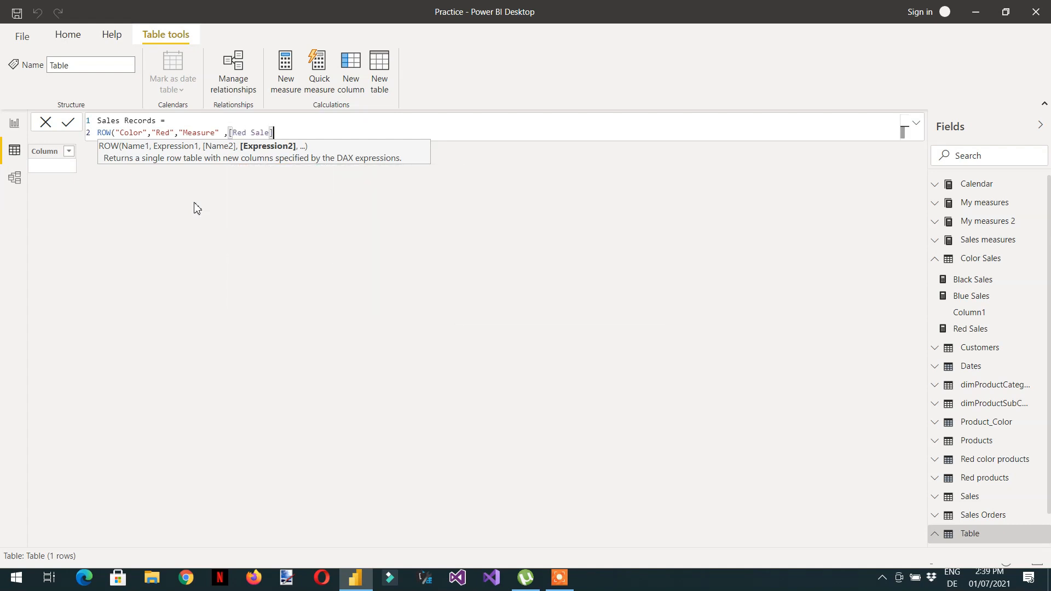
pyautogui.write(')')
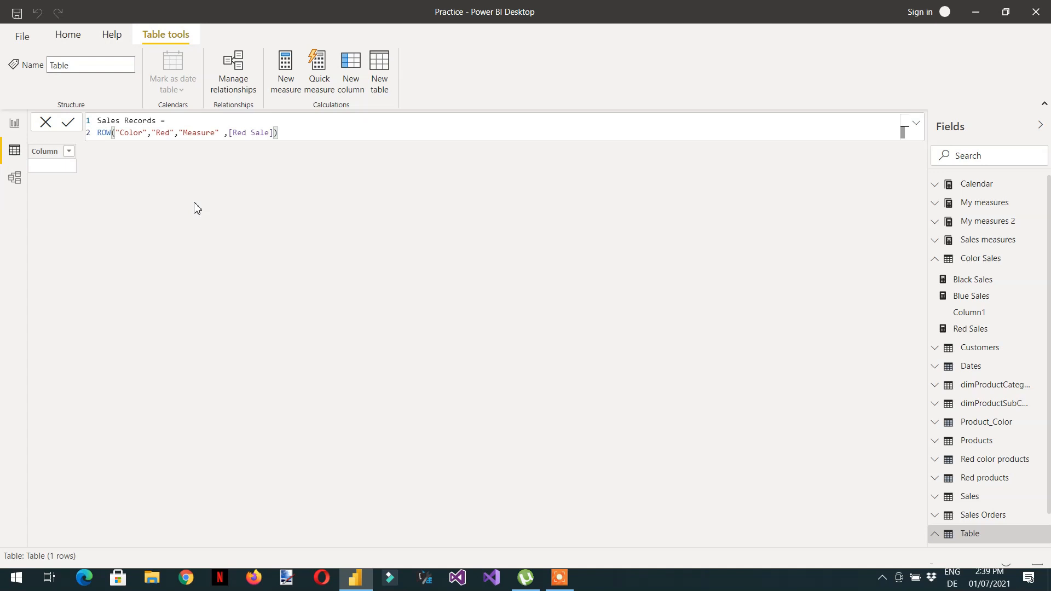
pyautogui.click(67, 122)
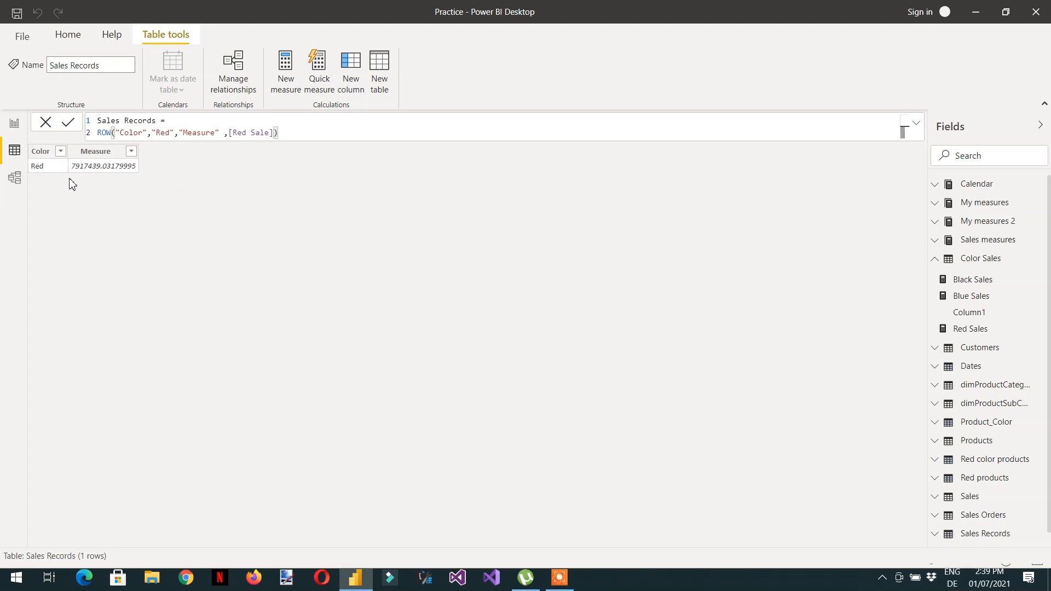
pyautogui.moveTo(98, 175)
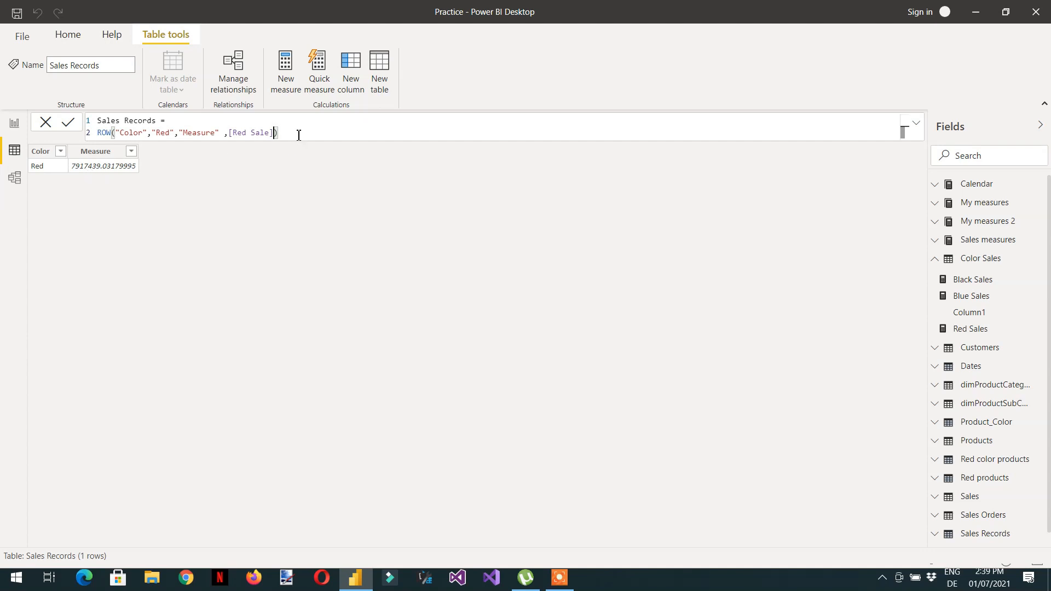
# Step: Insert a UNION( line above the Red ROW expression and select that expression
pyautogui.press('Enter')
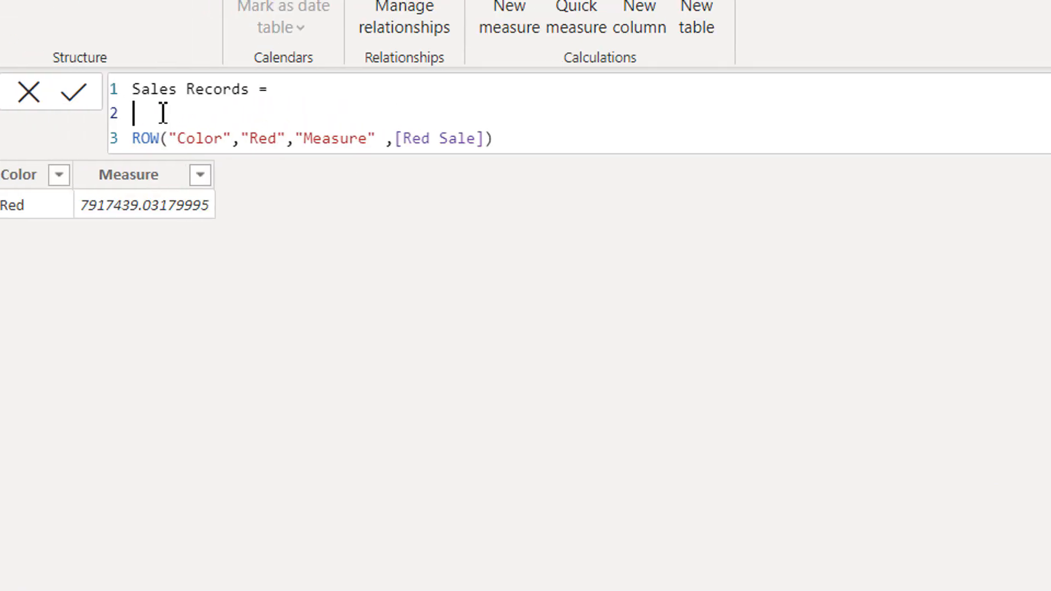
pyautogui.write('un')
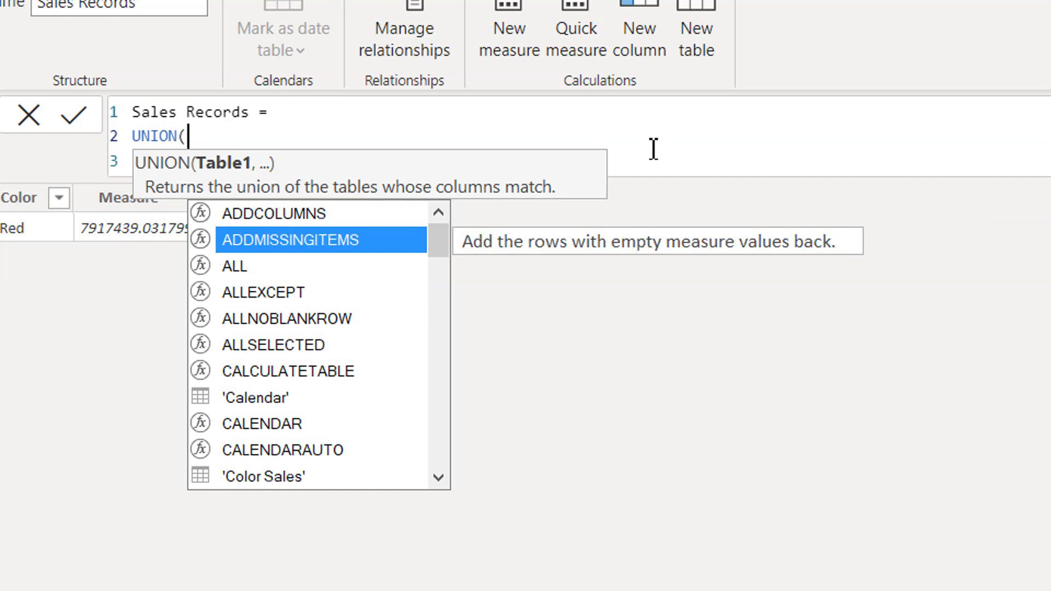
pyautogui.write('ROW("Color","Red","Measure" ,[Red Sale])')
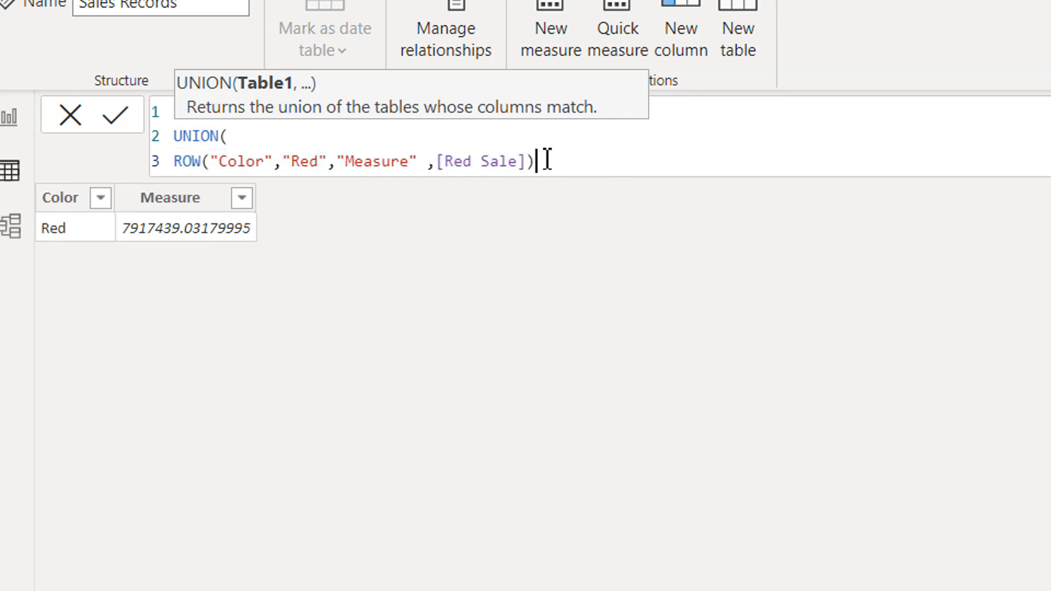
pyautogui.moveTo(533, 160); pyautogui.dragTo(171, 161)
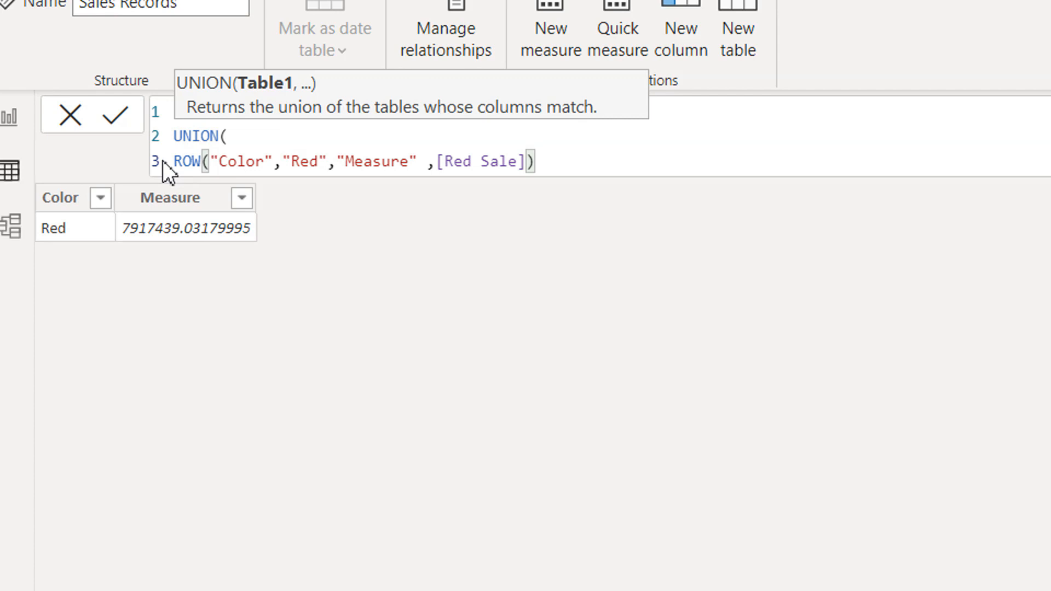
# Step: Add ROW lines for Black with Black Sales and Blue with Blue Sales inside UNION
pyautogui.write(',')
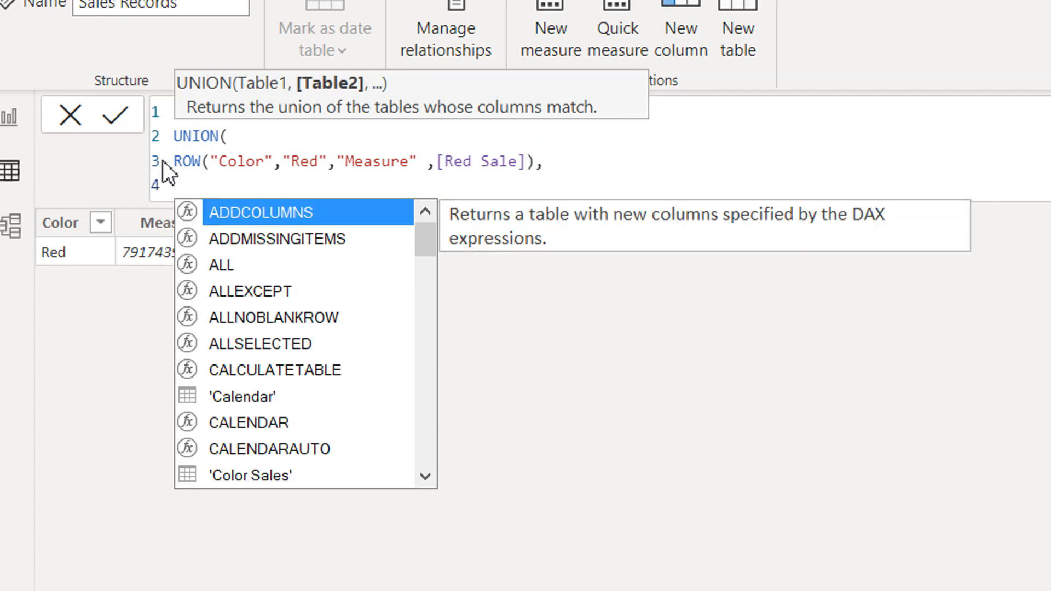
pyautogui.write('ROW("Color","Red","Measure" ,[Red Sale])')
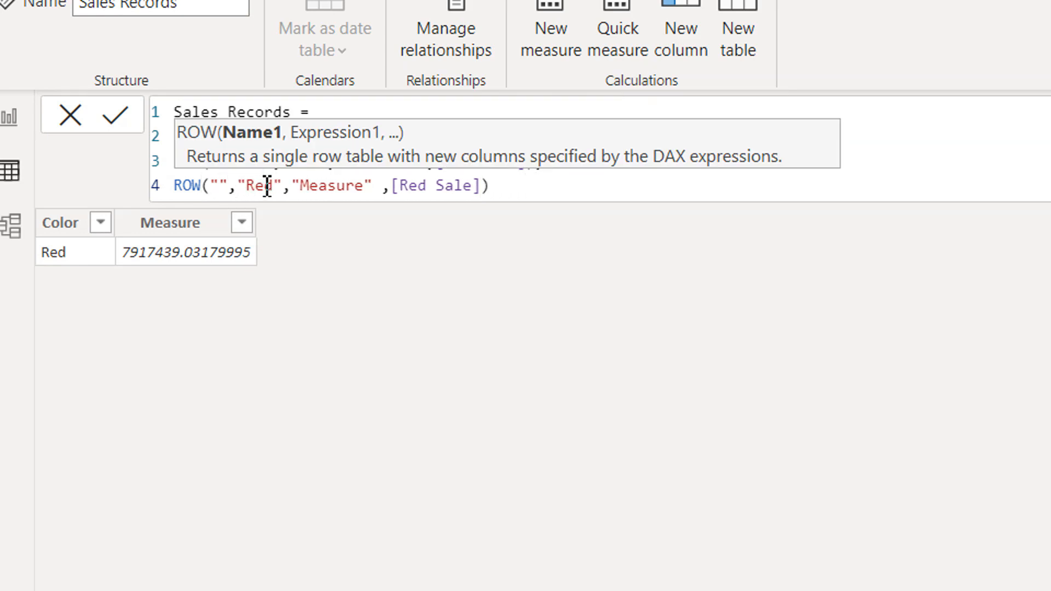
pyautogui.write('Black')
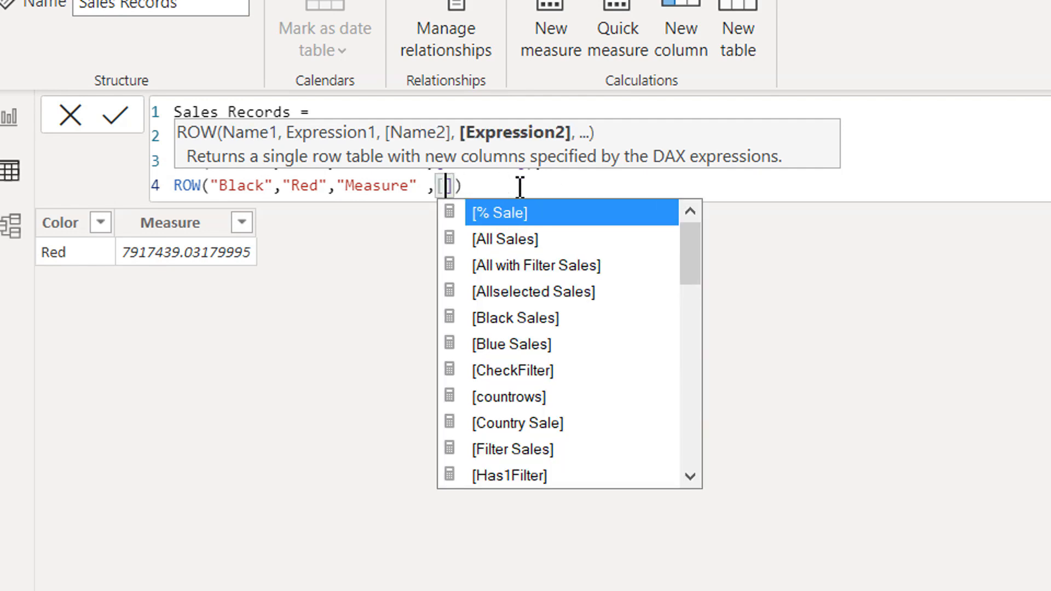
pyautogui.write('bl')
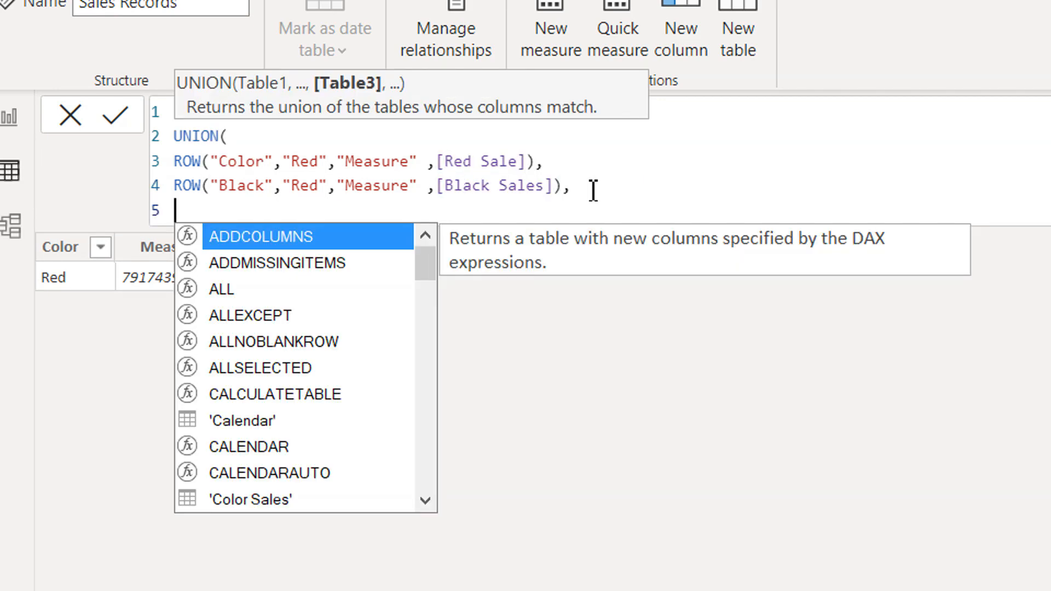
pyautogui.write('ROW("Color","Red","Measure" ,[Red Sale])')
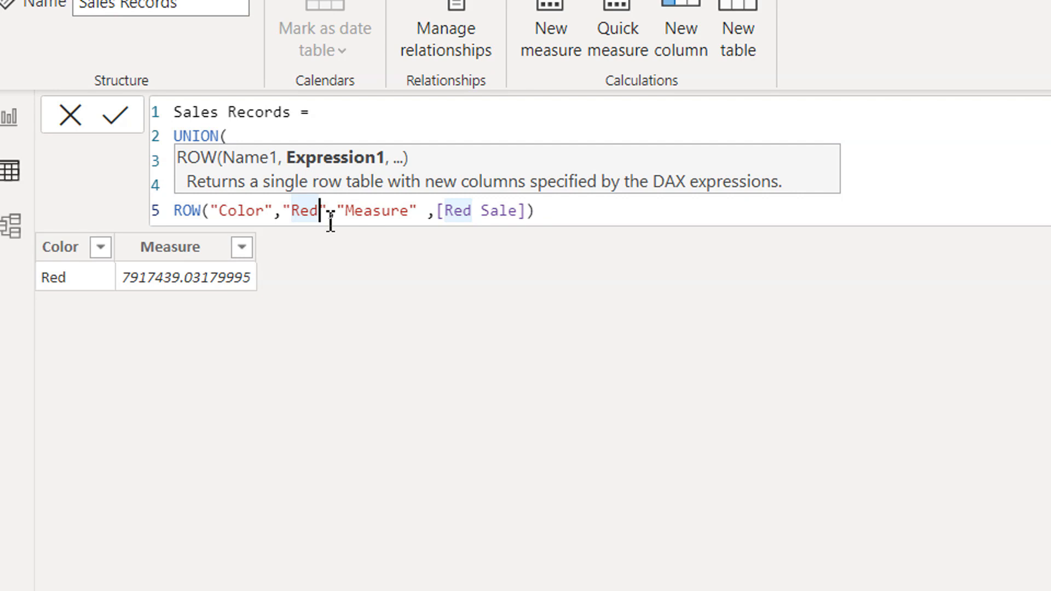
pyautogui.write('Blue')
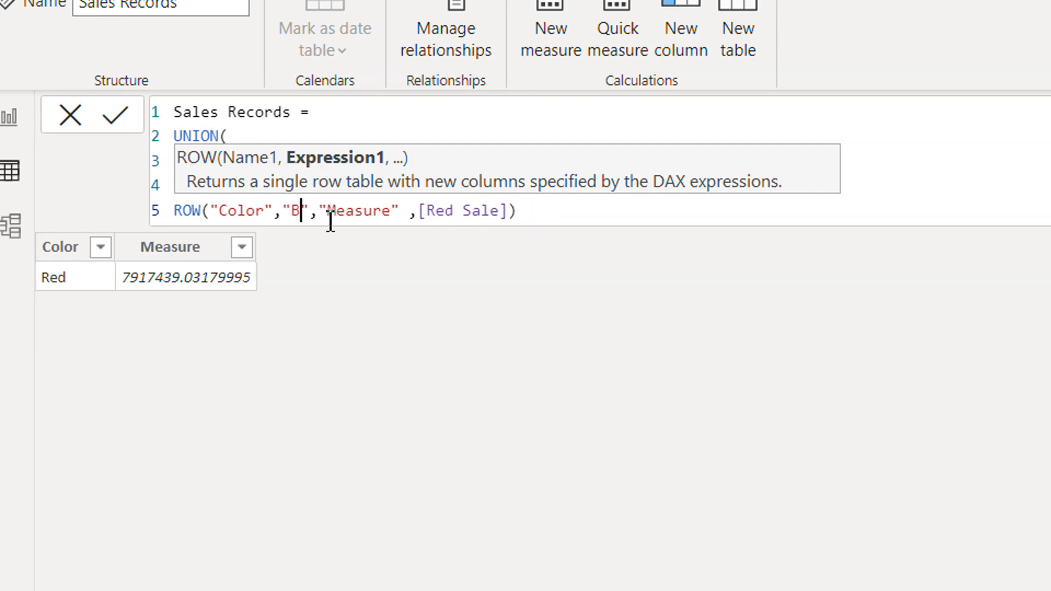
pyautogui.write('lue')
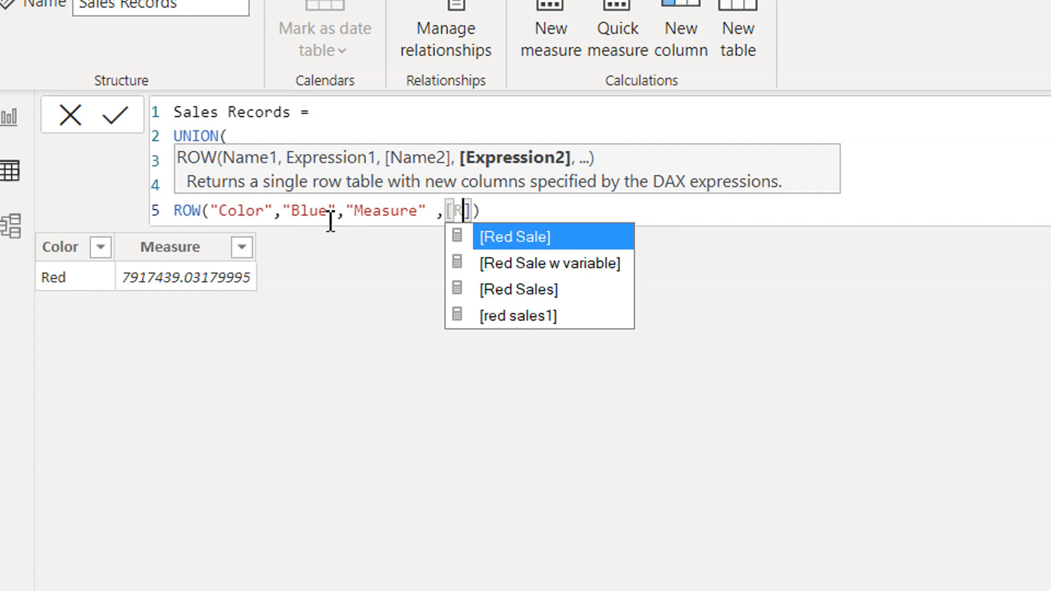
pyautogui.write('Blue Sales')
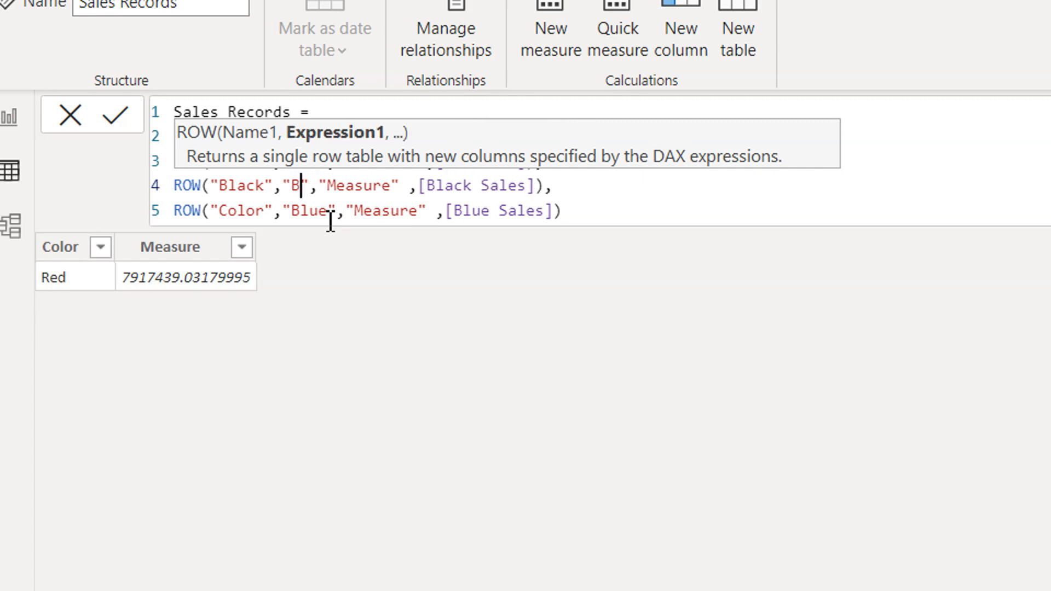
pyautogui.write('lack')
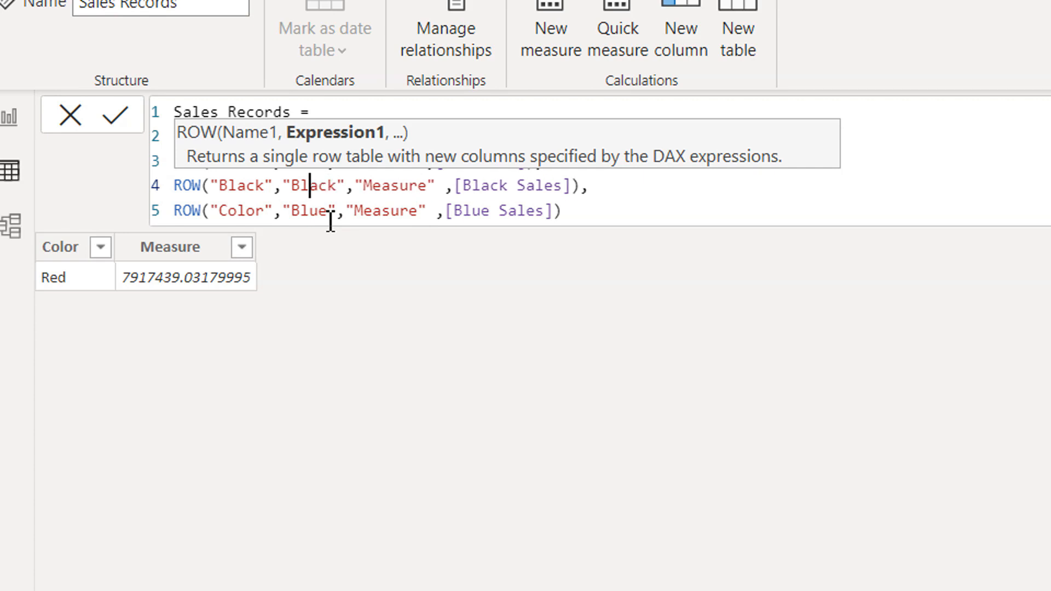
pyautogui.press('Backspace')
pyautogui.write('Color')
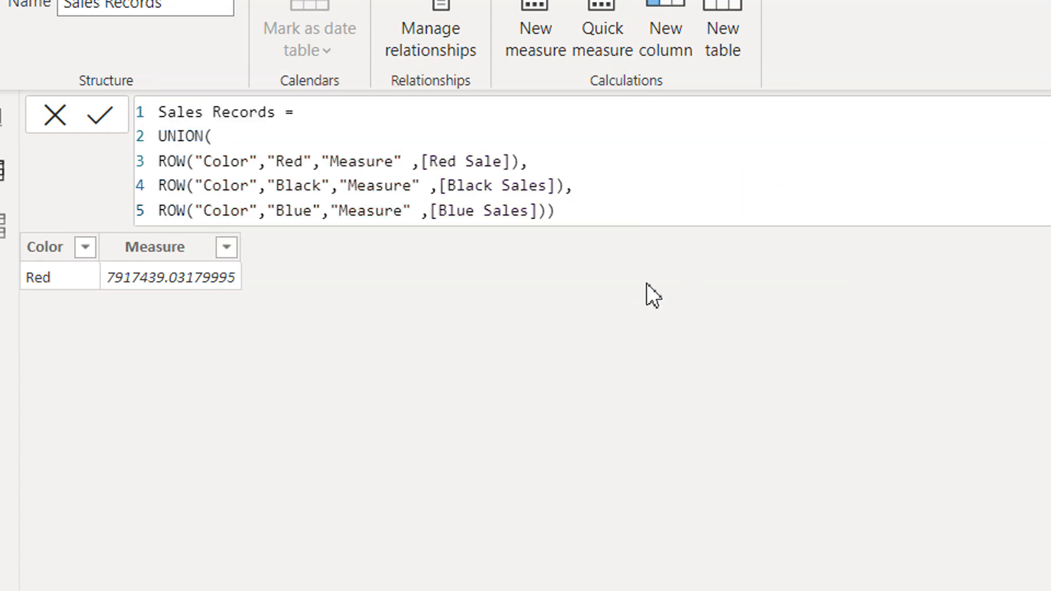
# Step: Commit the UNION formula so Sales Records shows Red, Black and Blue rows
pyautogui.press('Enter')
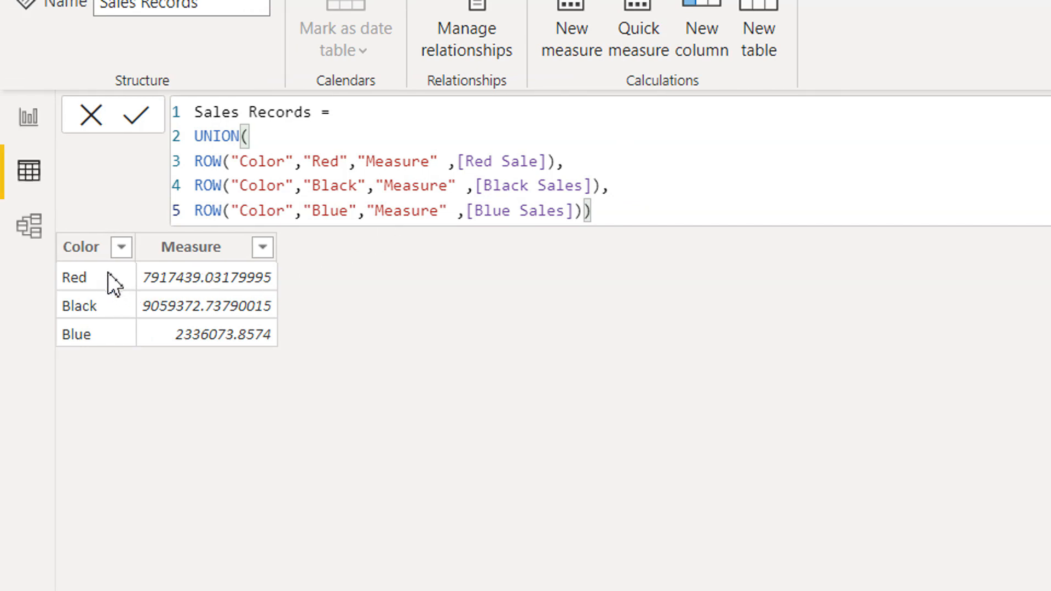
pyautogui.moveTo(171, 323)
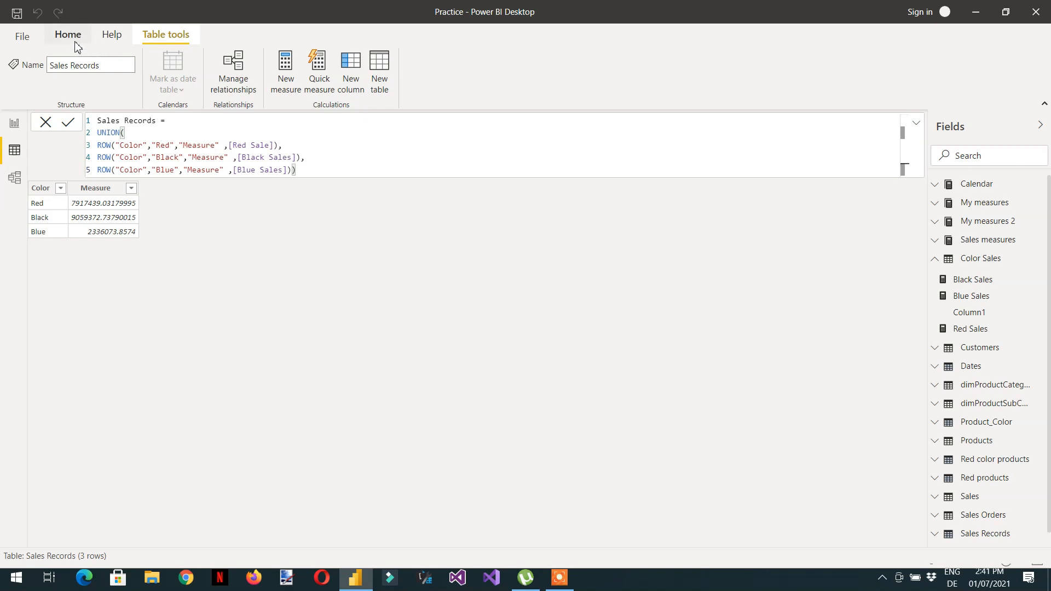
# Step: In Report view, add an empty table visual beside the Color Sales measures table
pyautogui.click(15, 127)
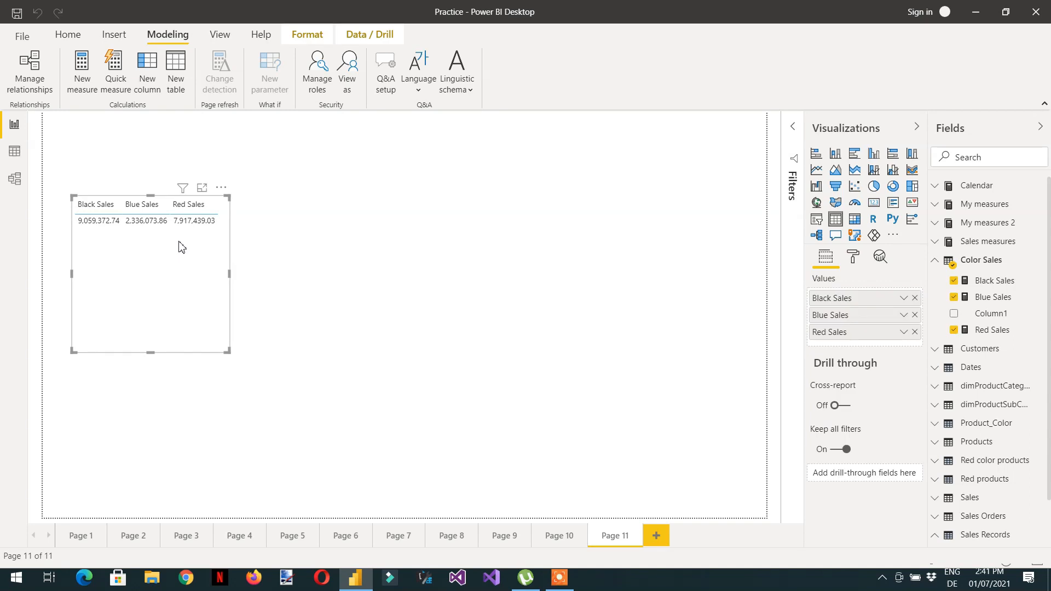
pyautogui.moveTo(402, 246)
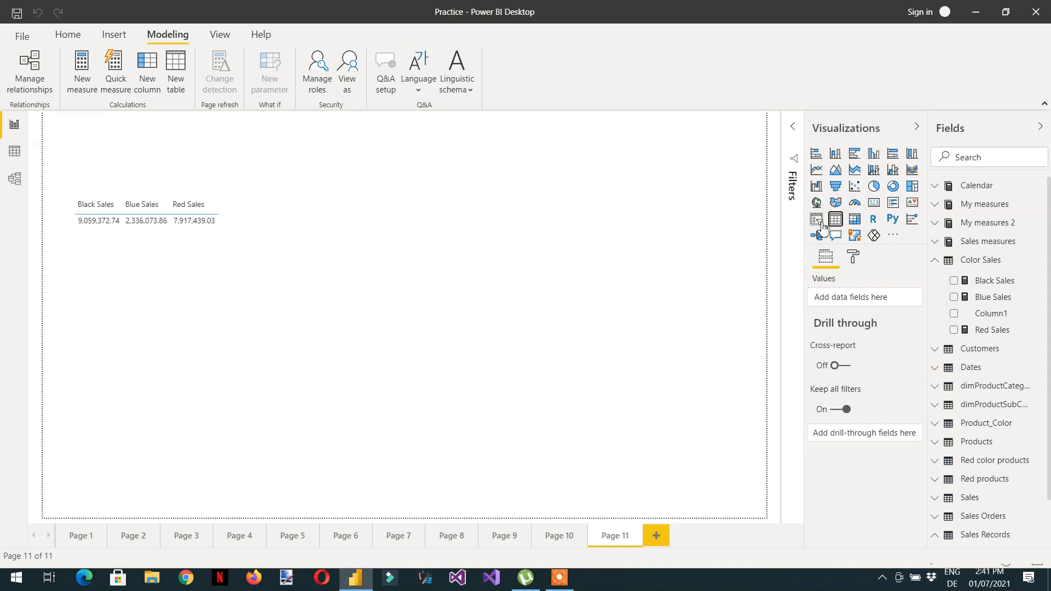
pyautogui.click(815, 218)
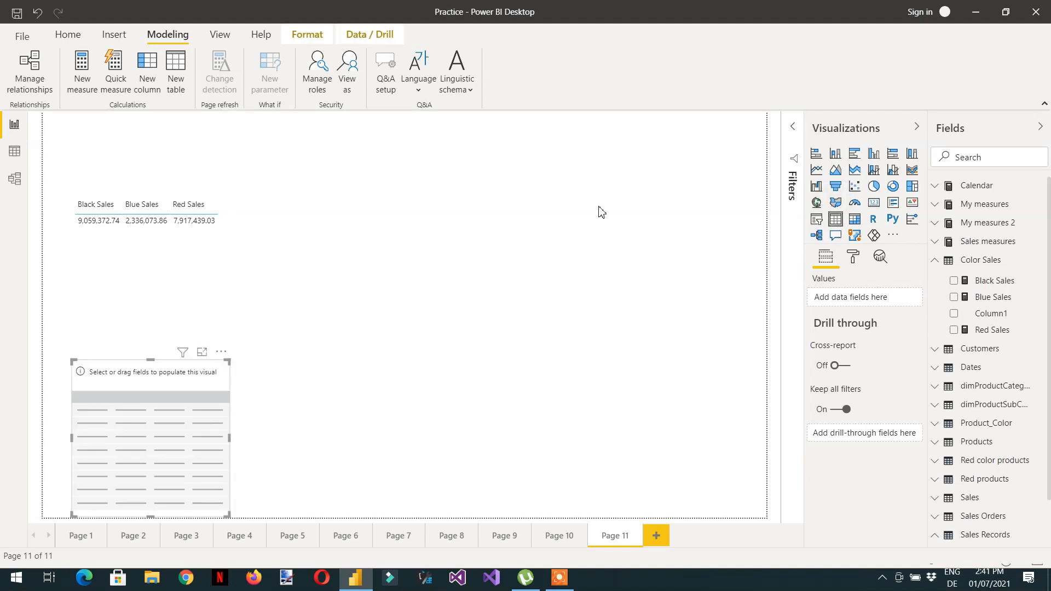
pyautogui.moveTo(253, 334)
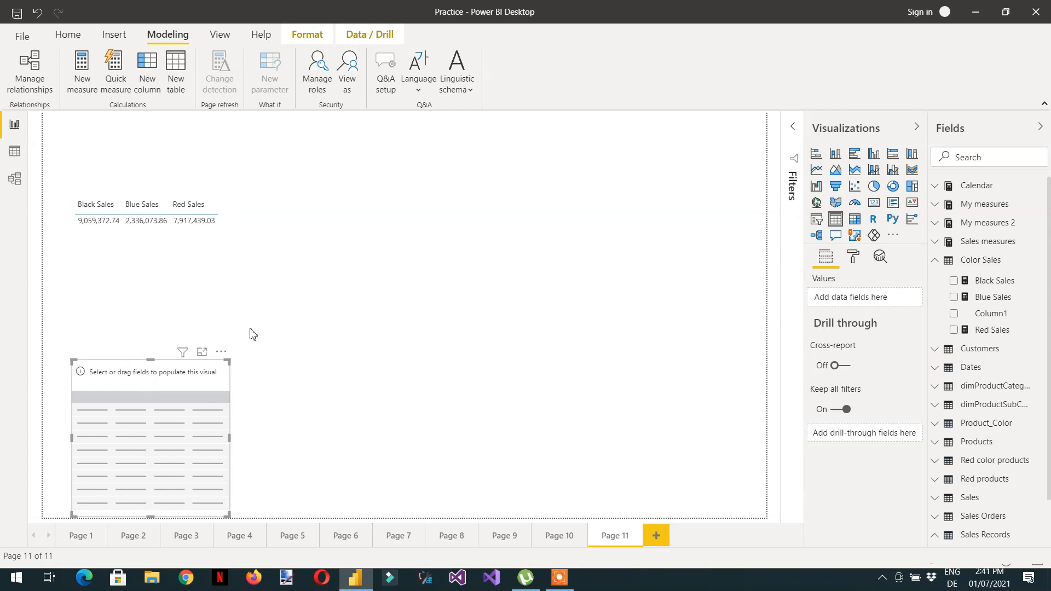
pyautogui.moveTo(150, 436); pyautogui.dragTo(397, 274)
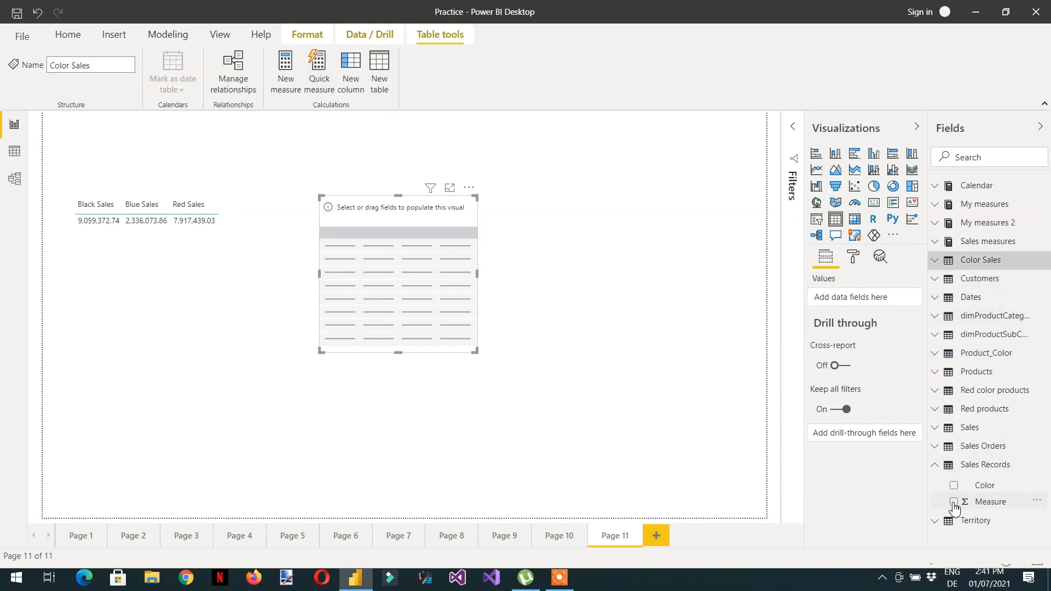
# Step: Add the Sales Records Color and Measure fields to the new table visual
pyautogui.click(953, 485)
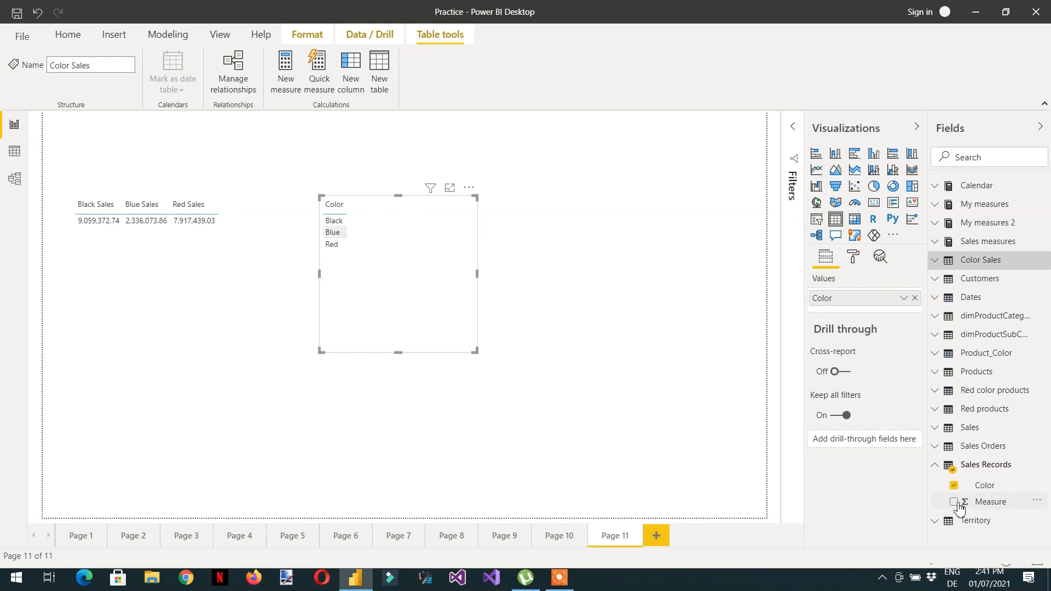
pyautogui.click(953, 501)
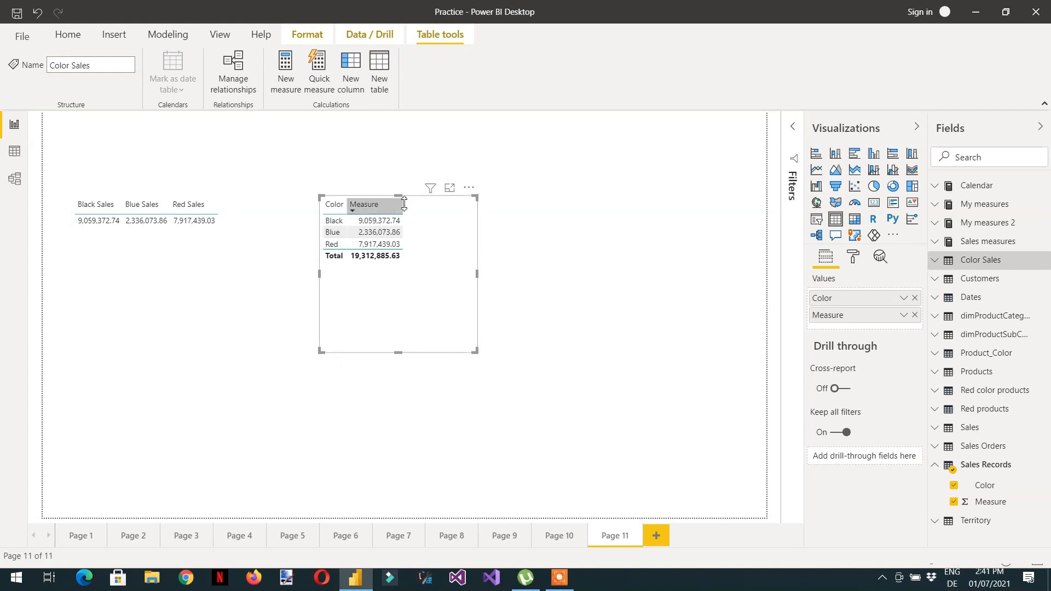
pyautogui.moveTo(477, 213)
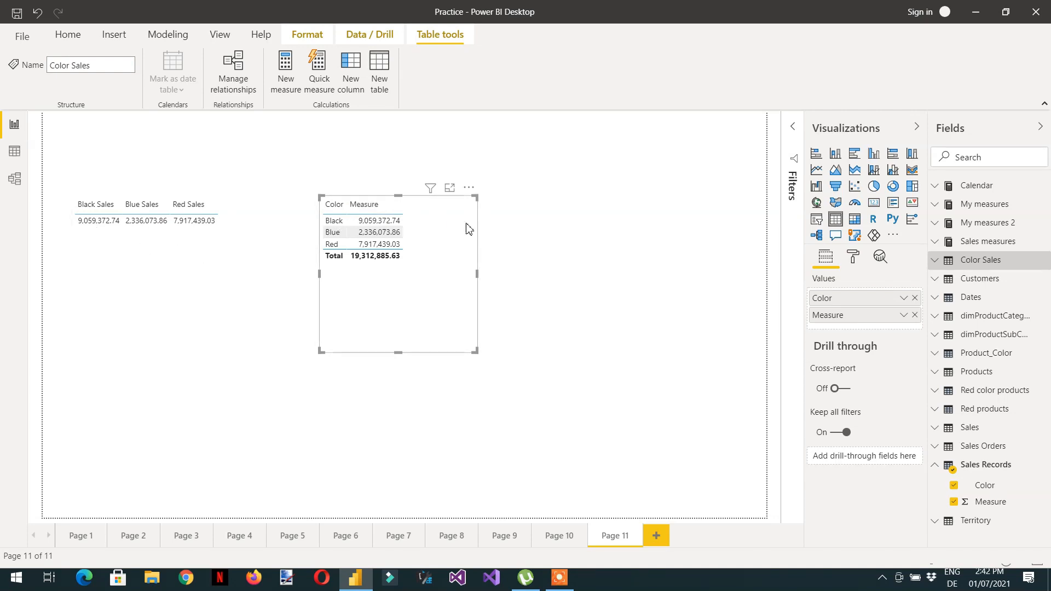
pyautogui.moveTo(429, 202)
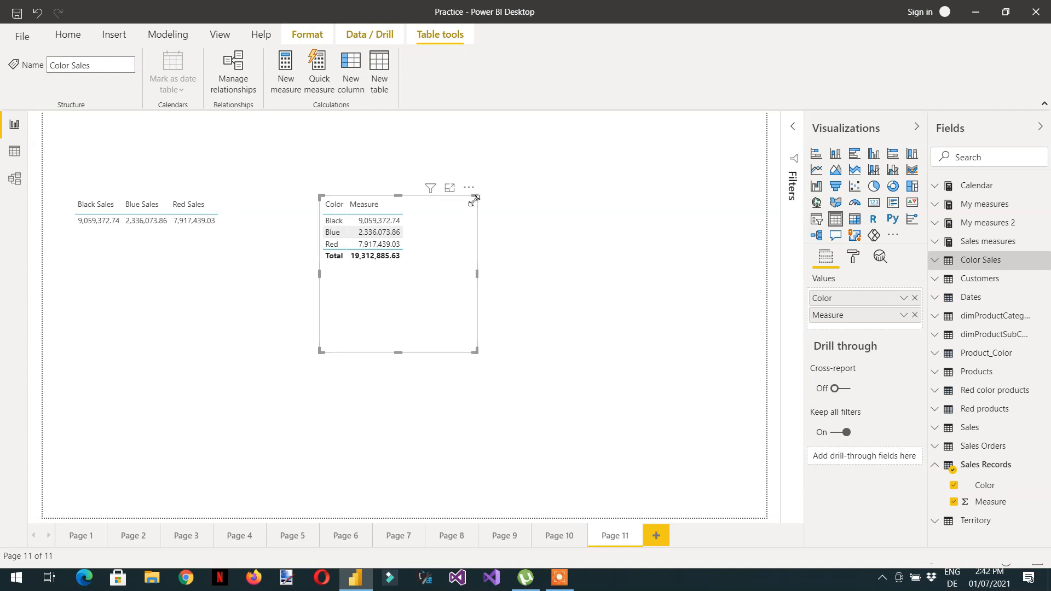
pyautogui.moveTo(453, 206)
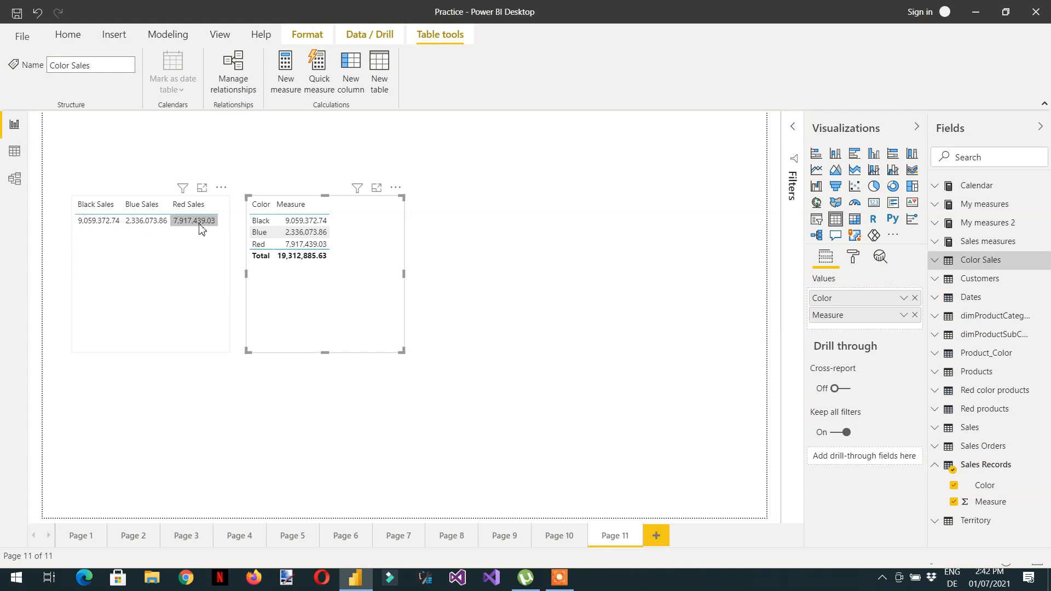
pyautogui.moveTo(194, 233)
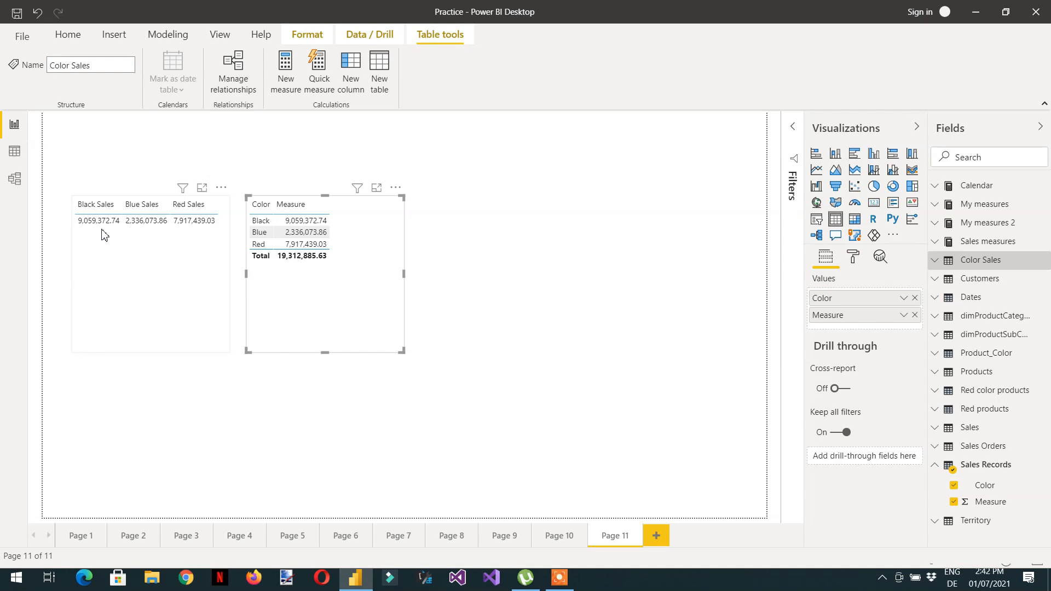
pyautogui.click(260, 232)
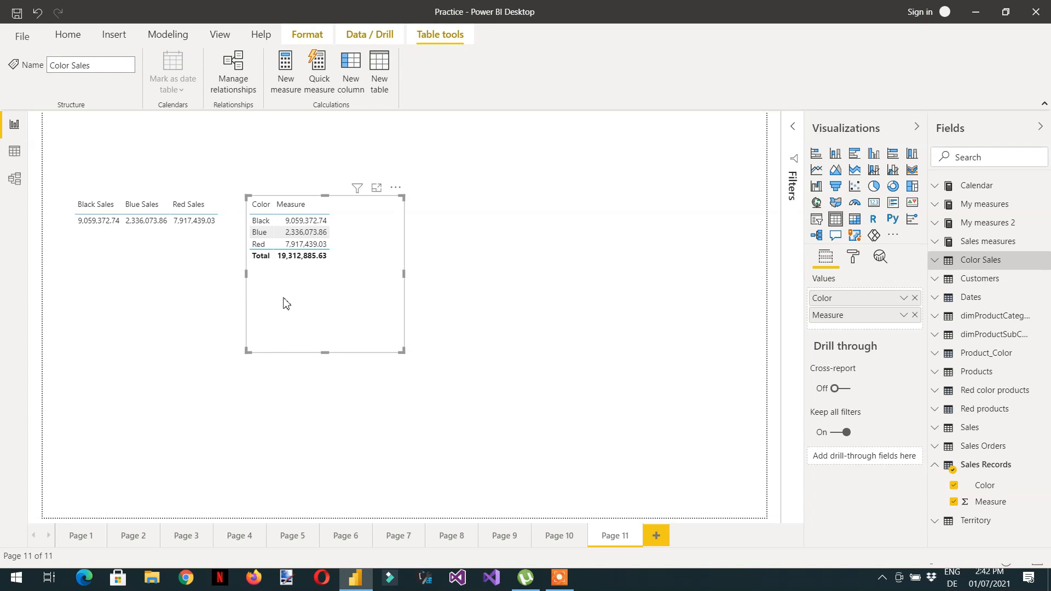
pyautogui.moveTo(268, 367)
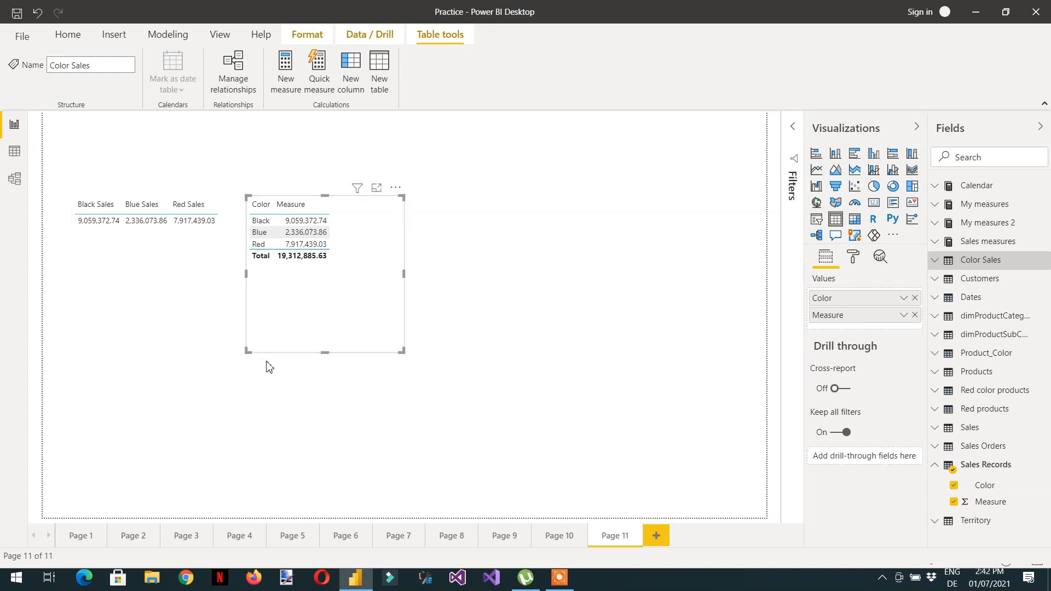
pyautogui.moveTo(235, 385)
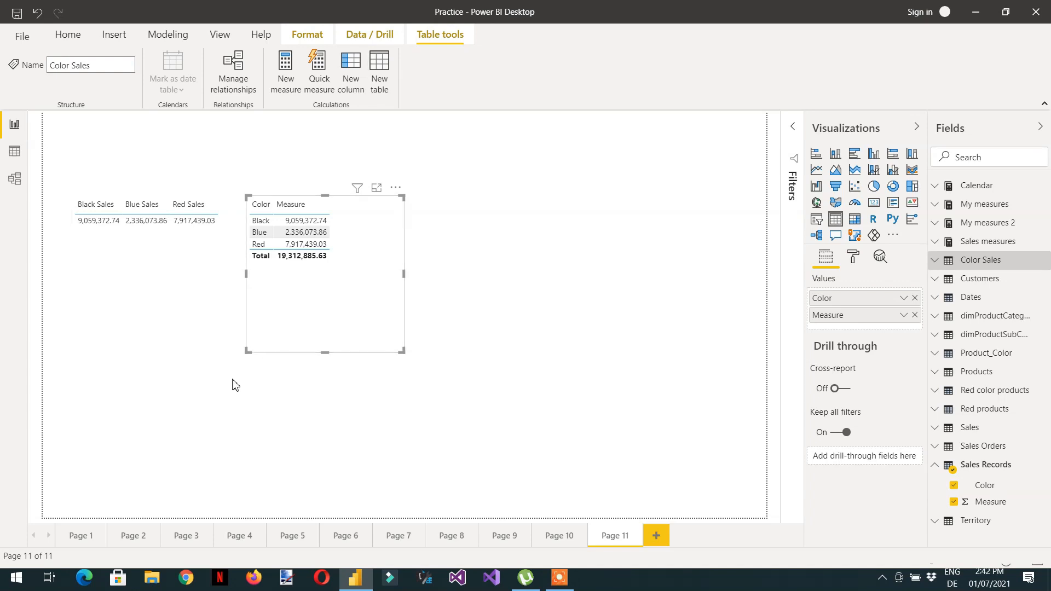
pyautogui.moveTo(294, 391)
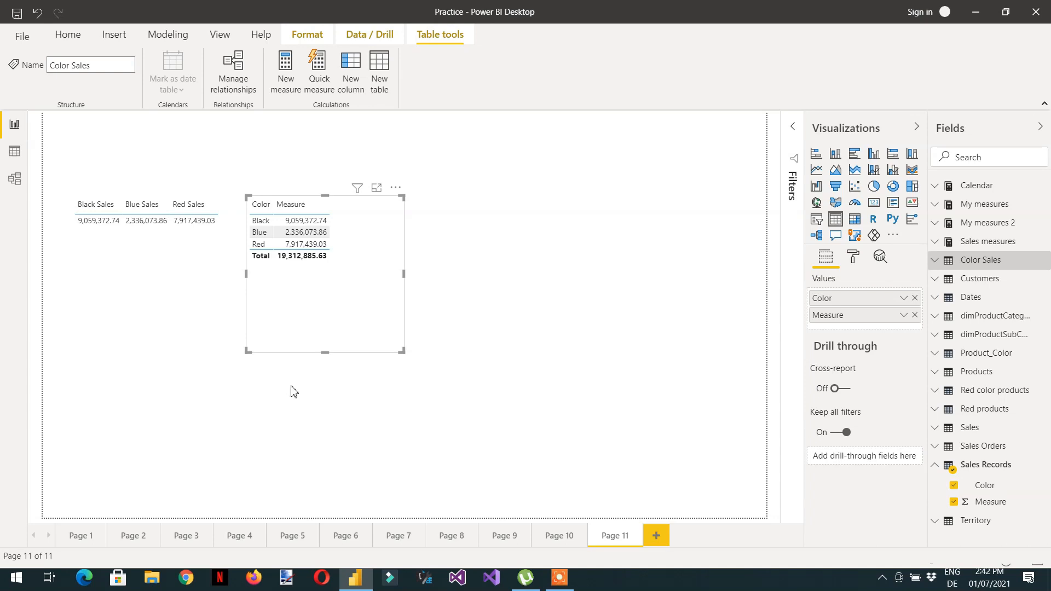
pyautogui.moveTo(317, 399)
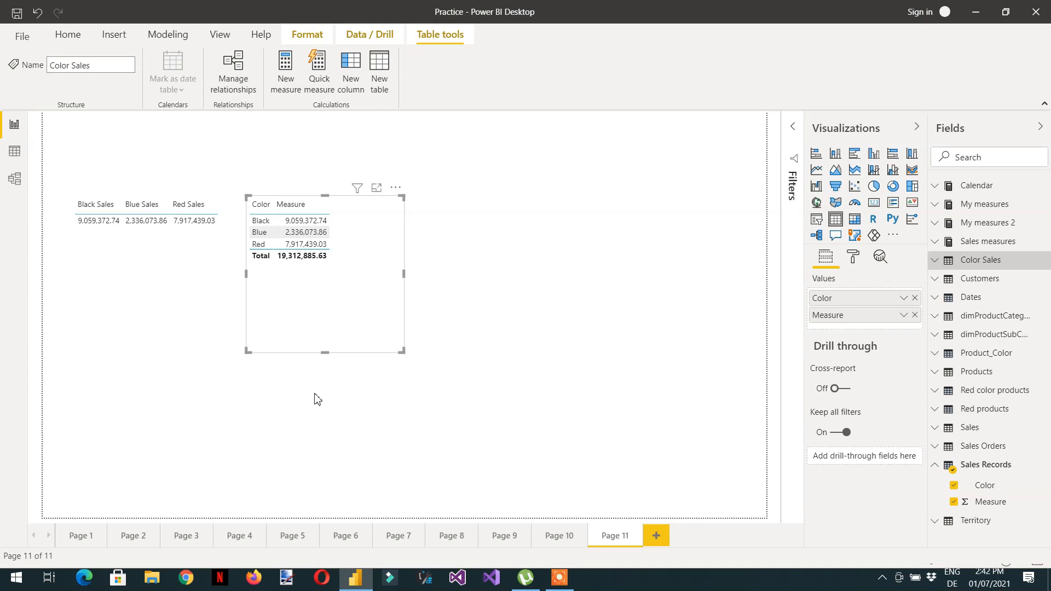